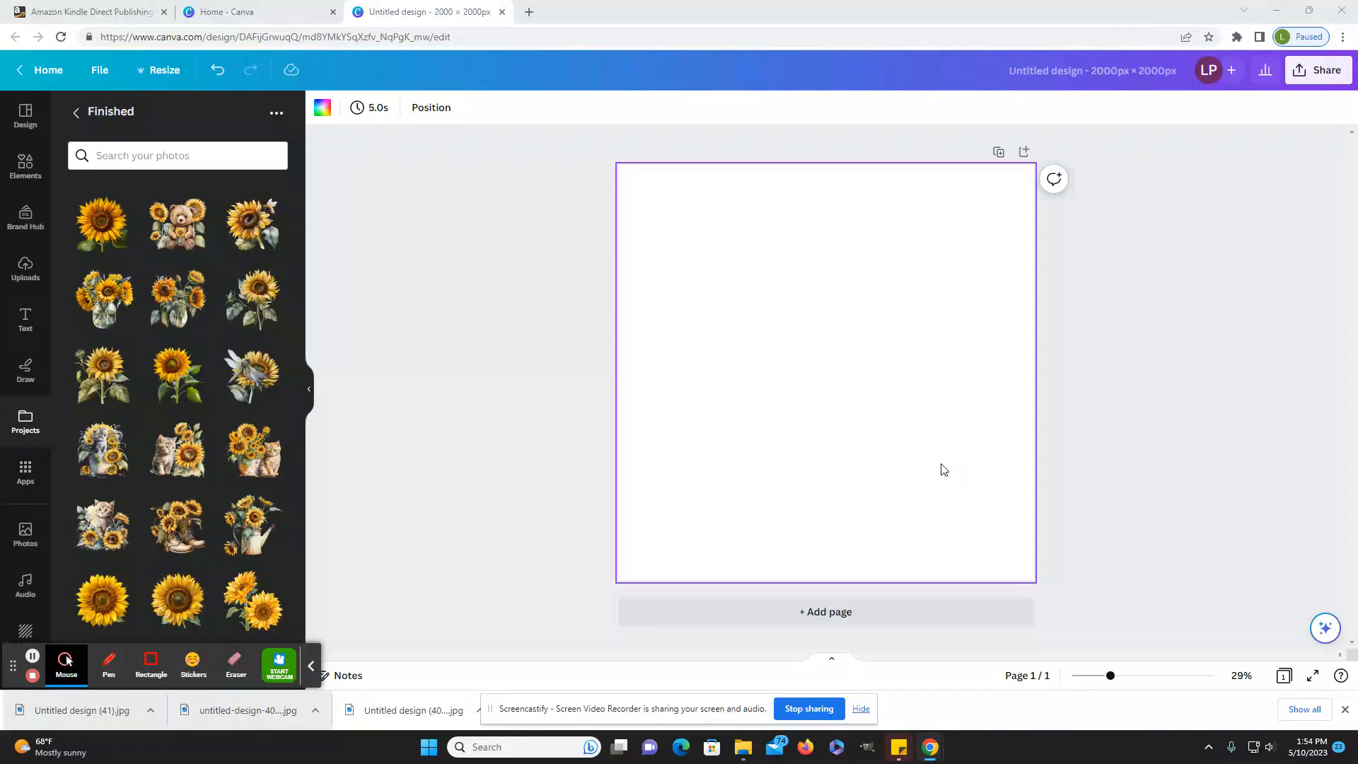
mouse_move(925, 470)
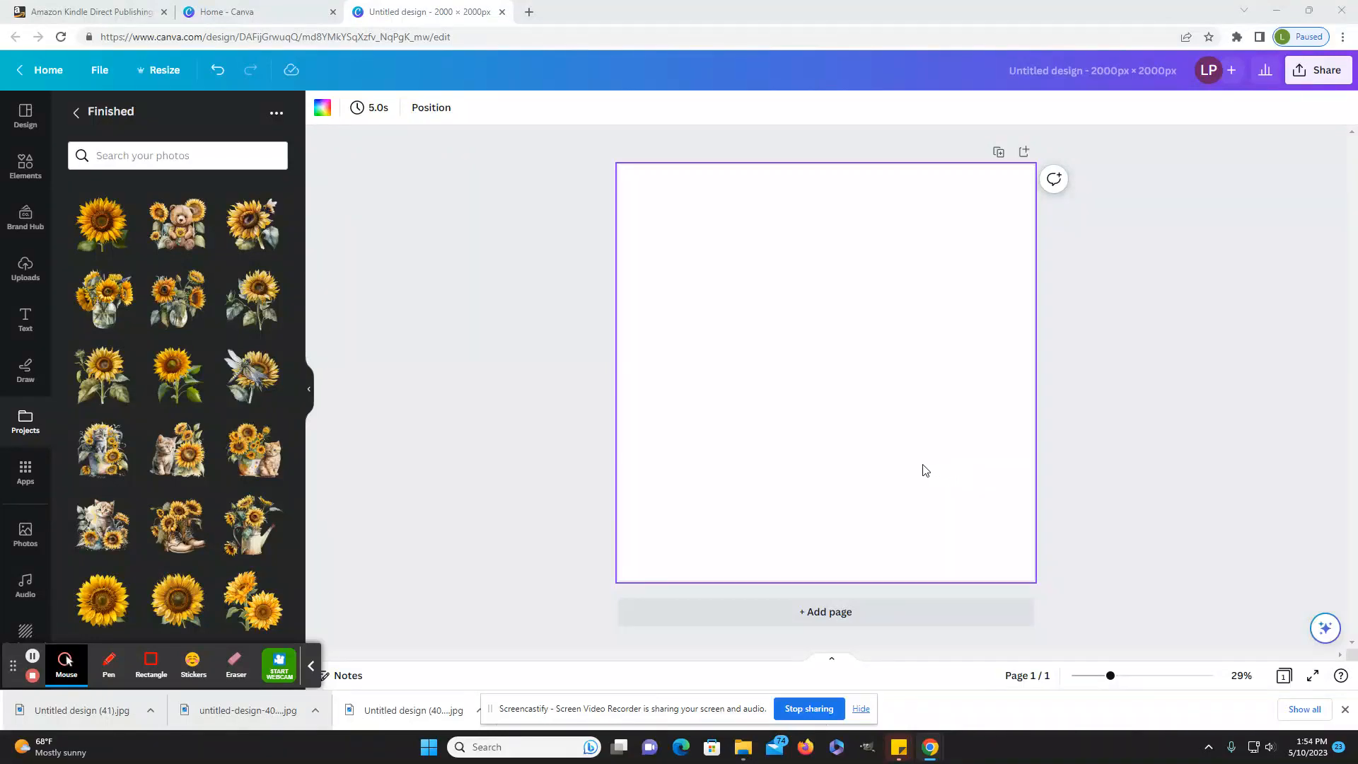
mouse_move(553, 401)
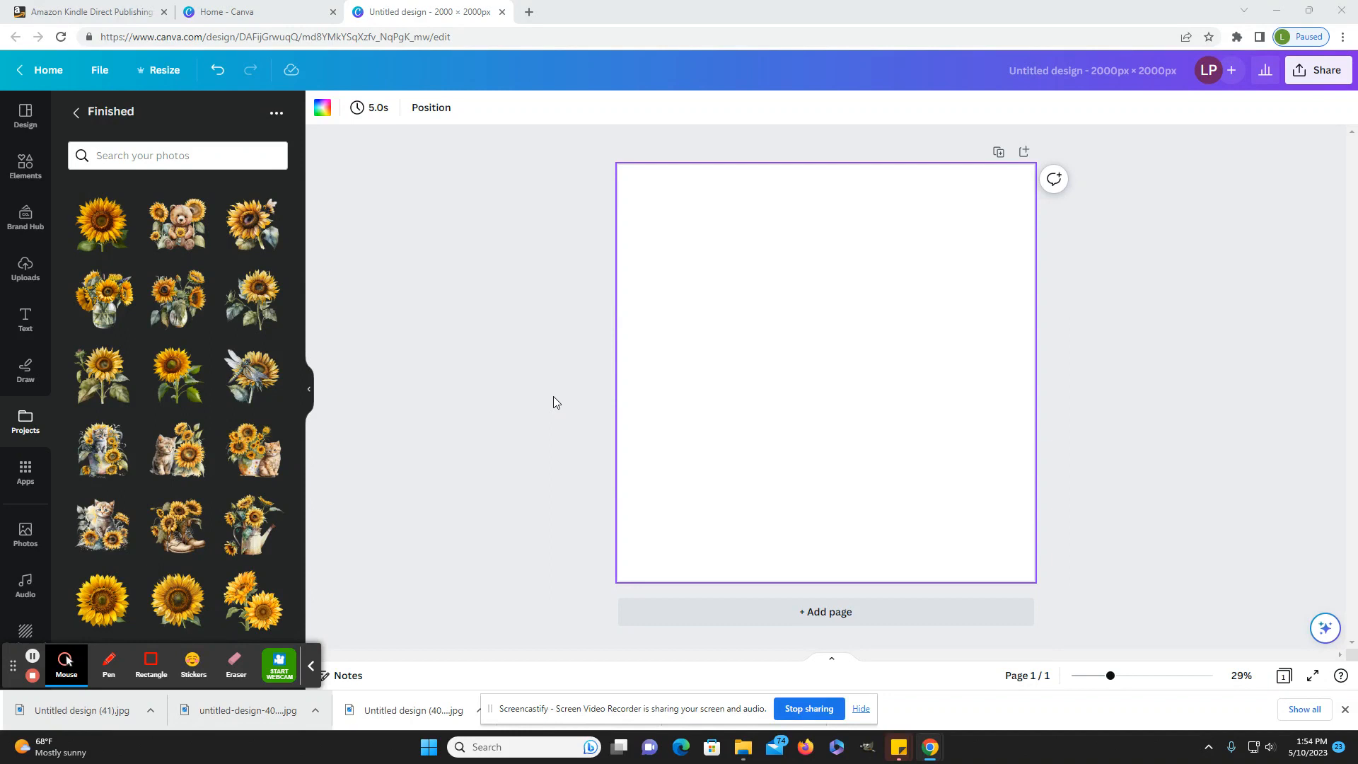
mouse_move(555, 399)
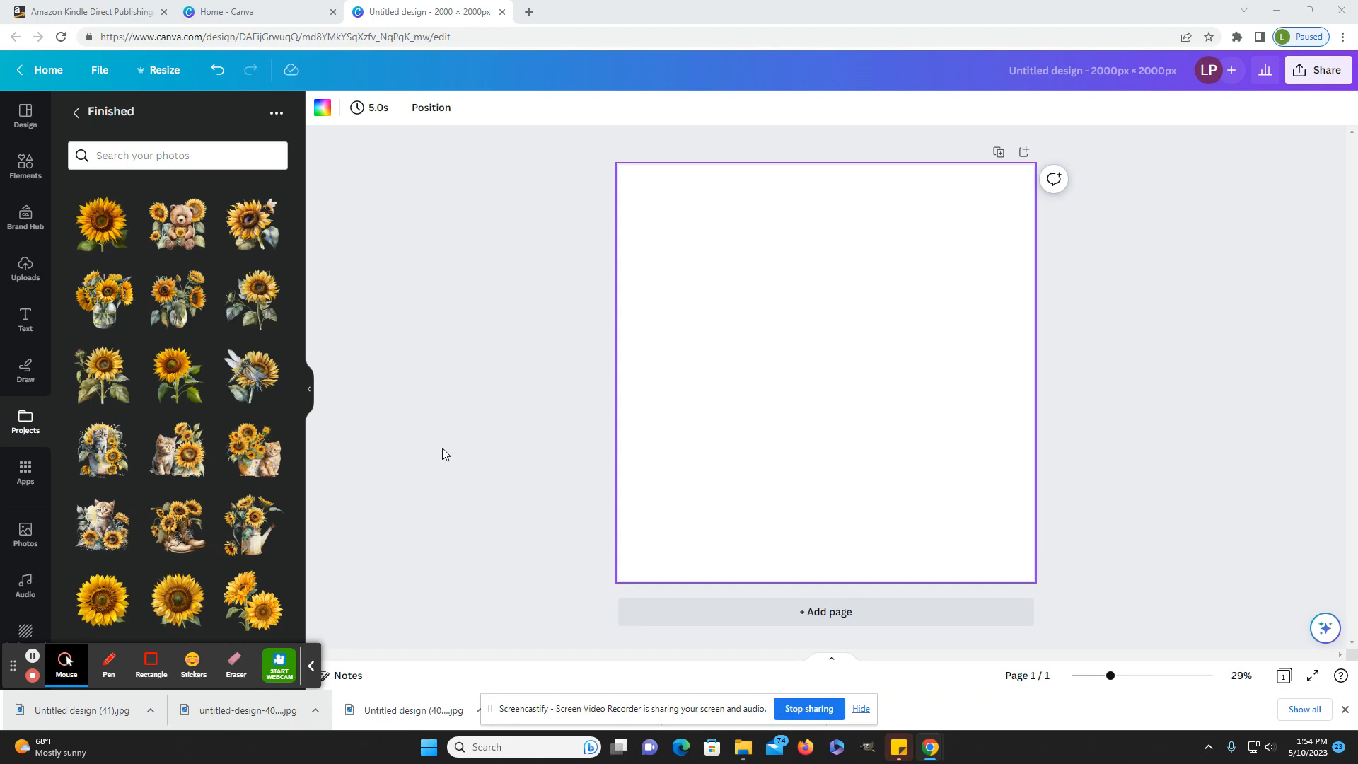
mouse_move(429, 484)
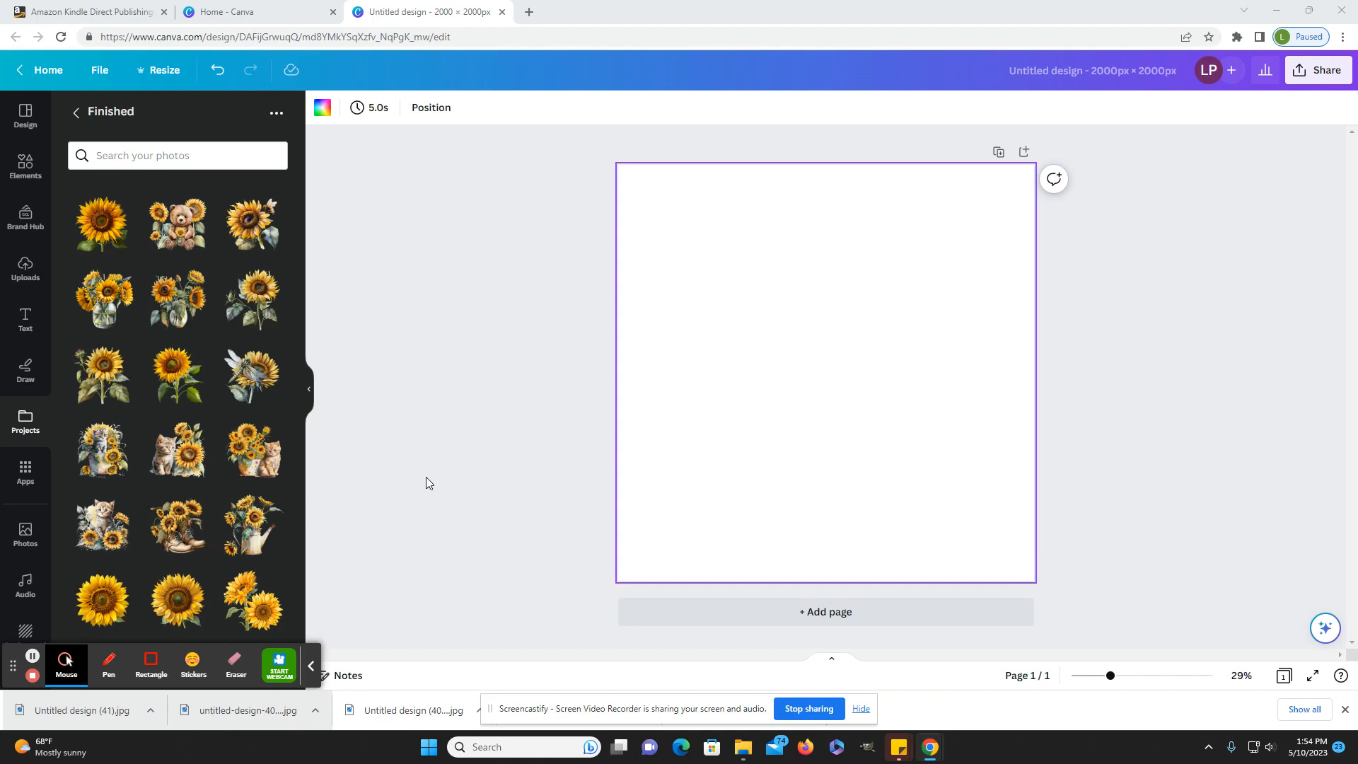
mouse_move(377, 484)
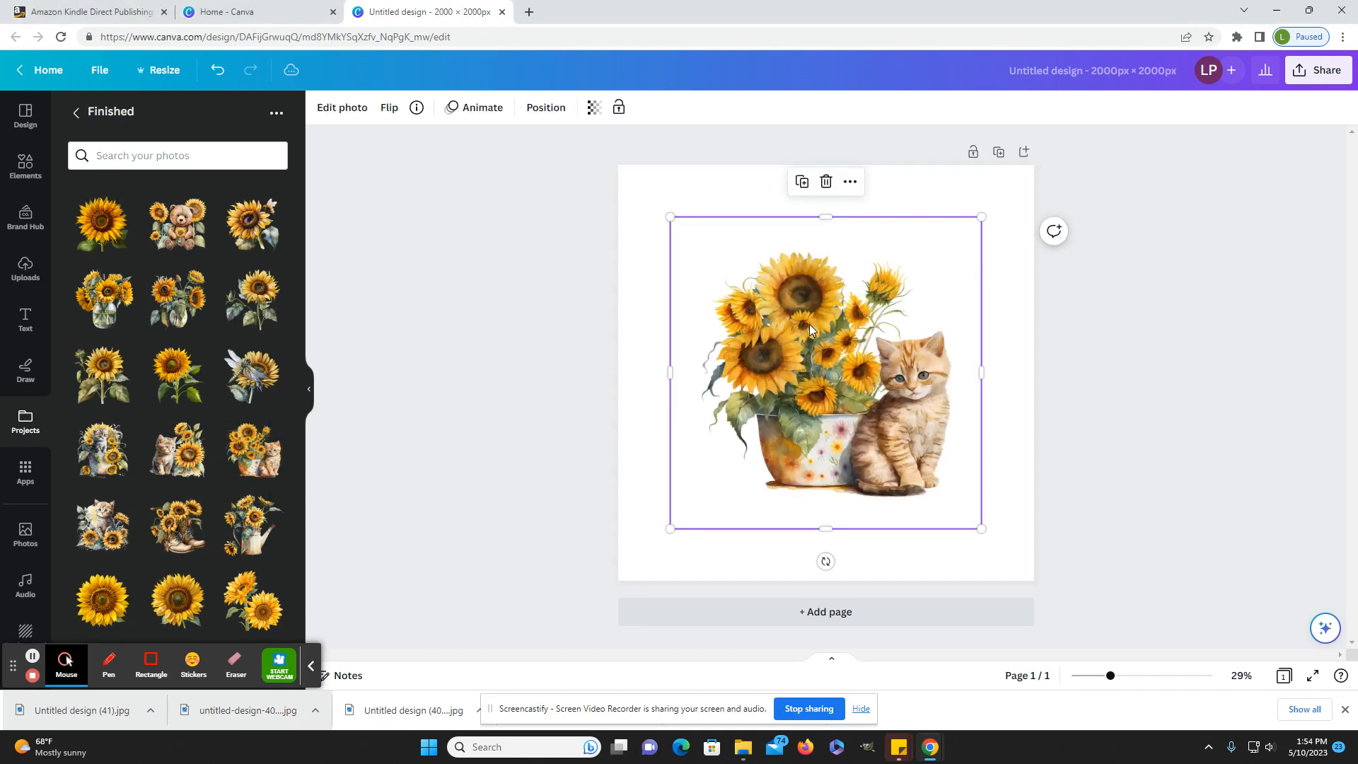
Step: Shrink the first sunflower-and-kitten clipart and add more sunflower images, shrinking them too
drag(982, 528, 786, 528)
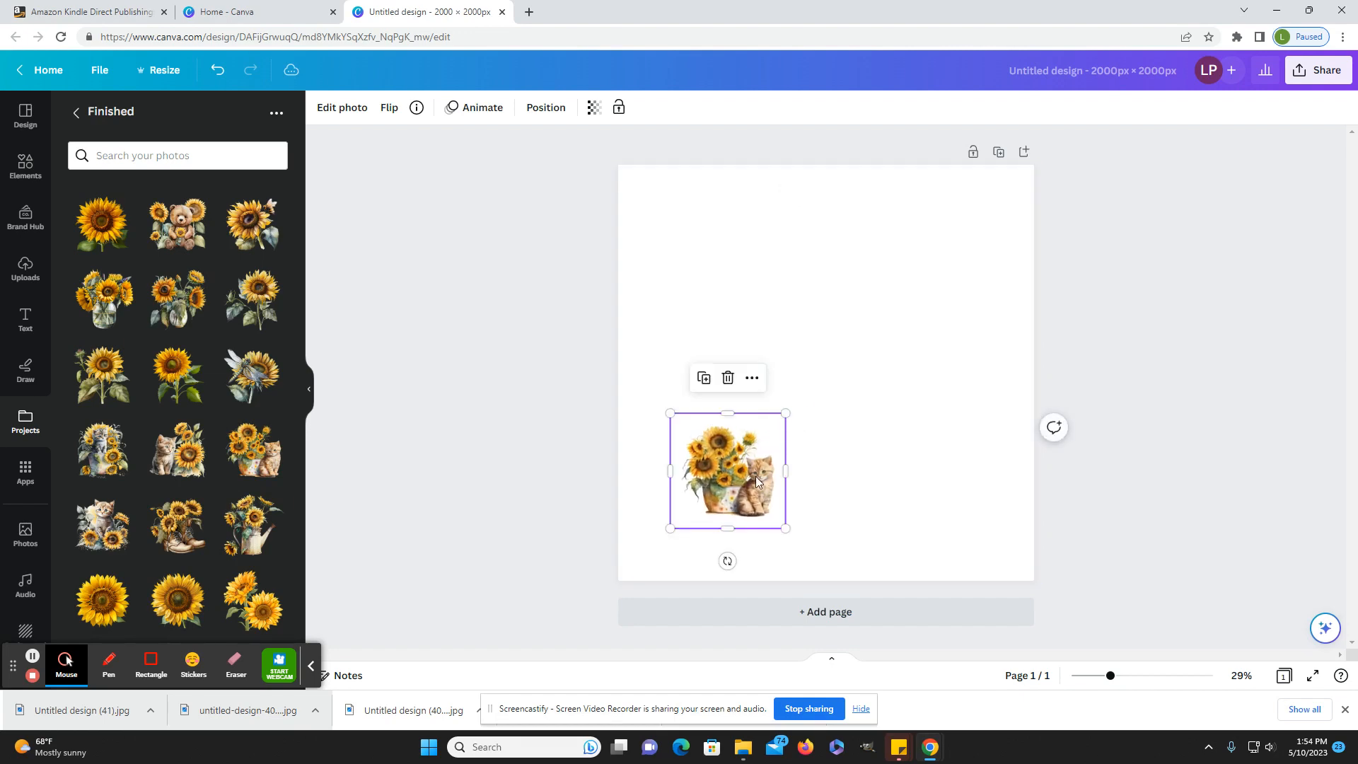
drag(755, 481, 686, 511)
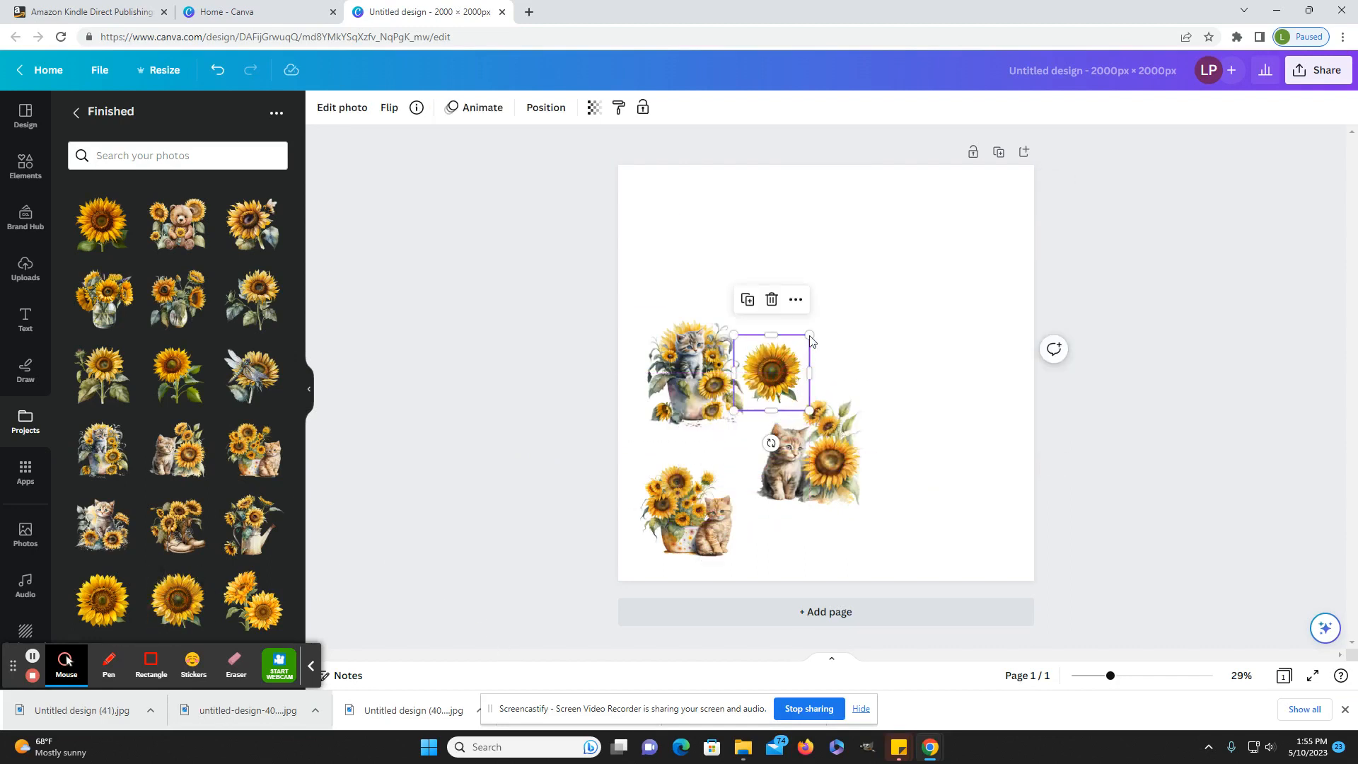
drag(771, 372, 763, 385)
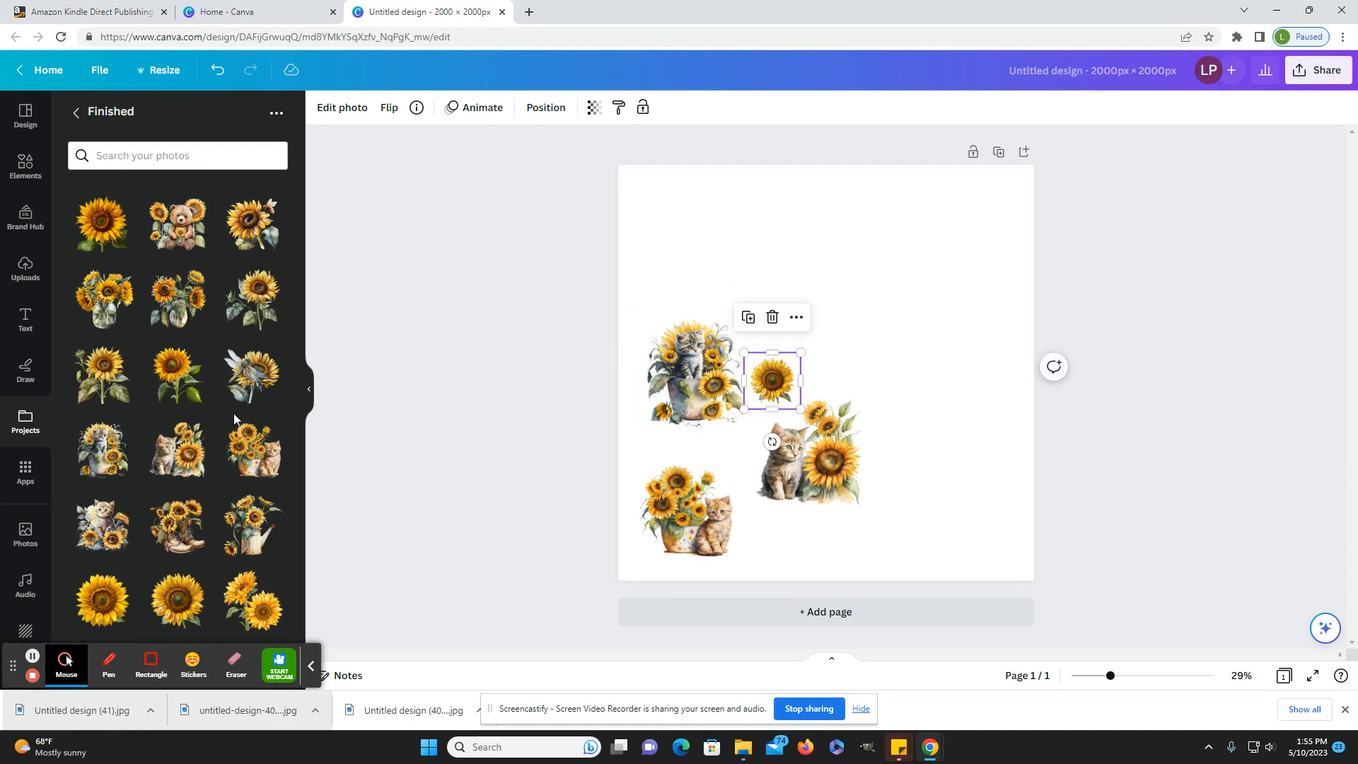
mouse_move(178, 373)
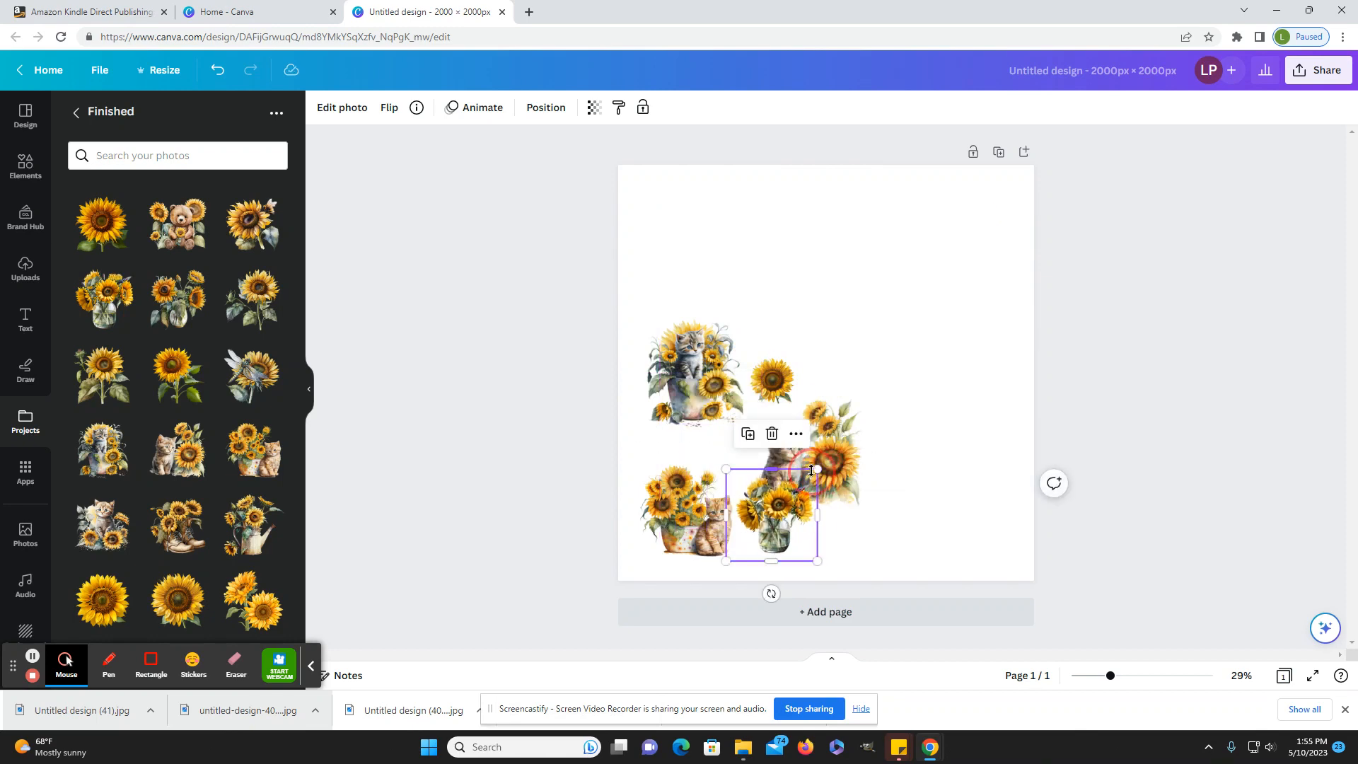
Step: Place the vase, potted kitten and bee sunflower into grid positions, enlarging the single sunflower
drag(815, 470, 839, 458)
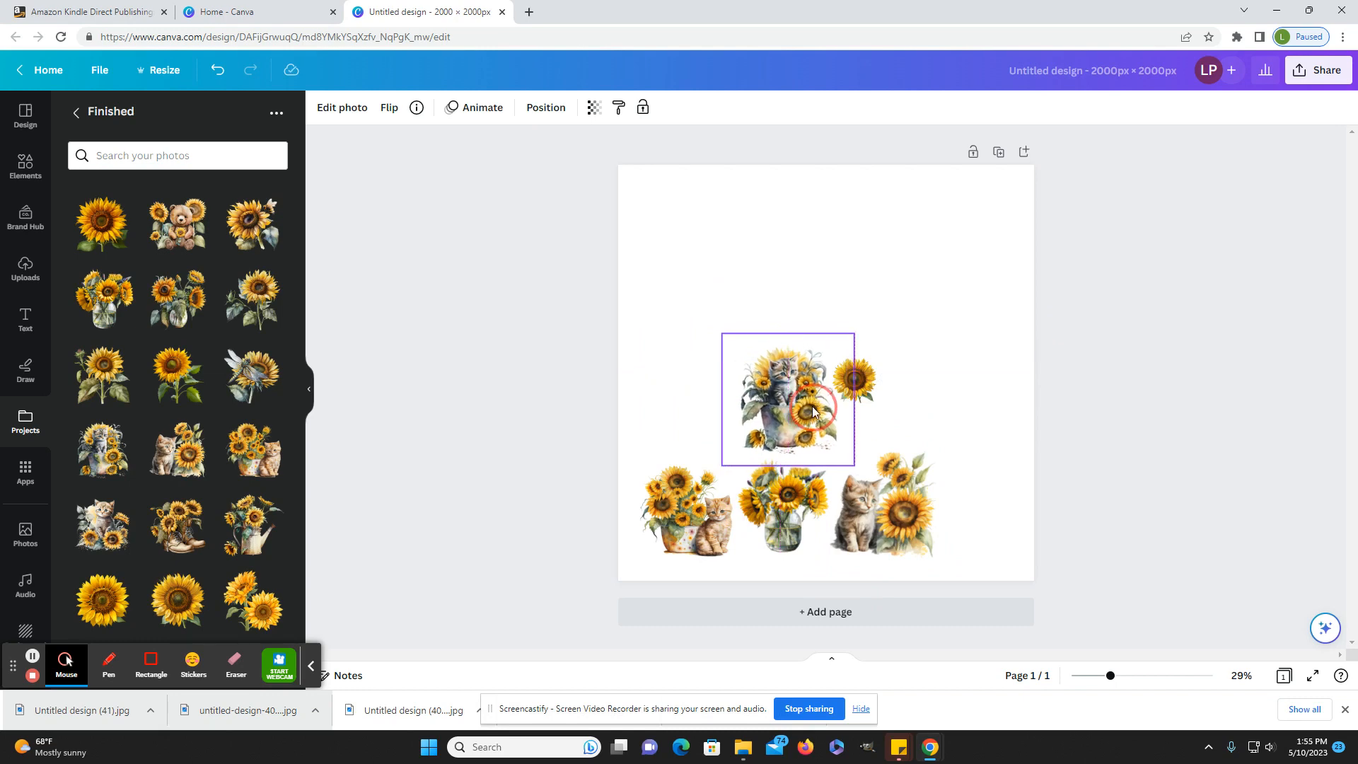
drag(809, 407, 878, 390)
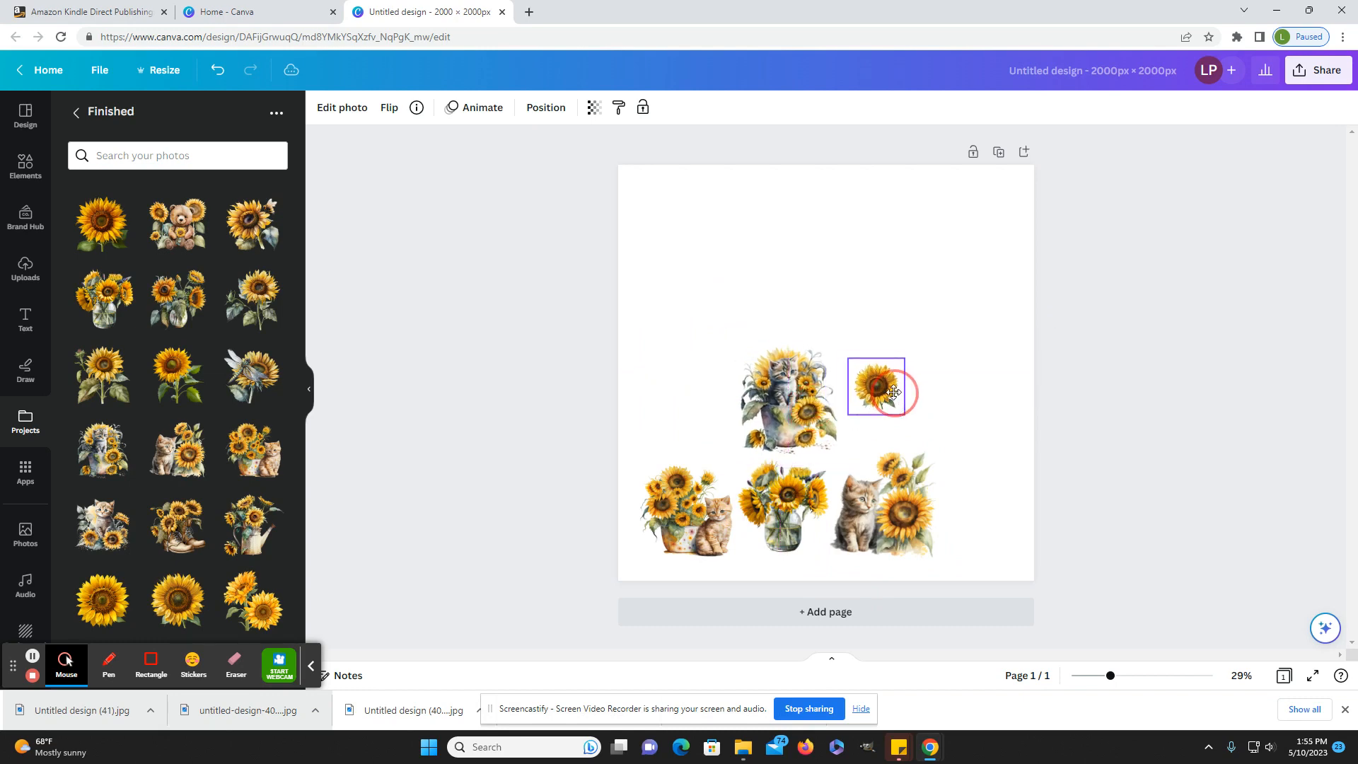
drag(879, 391, 740, 454)
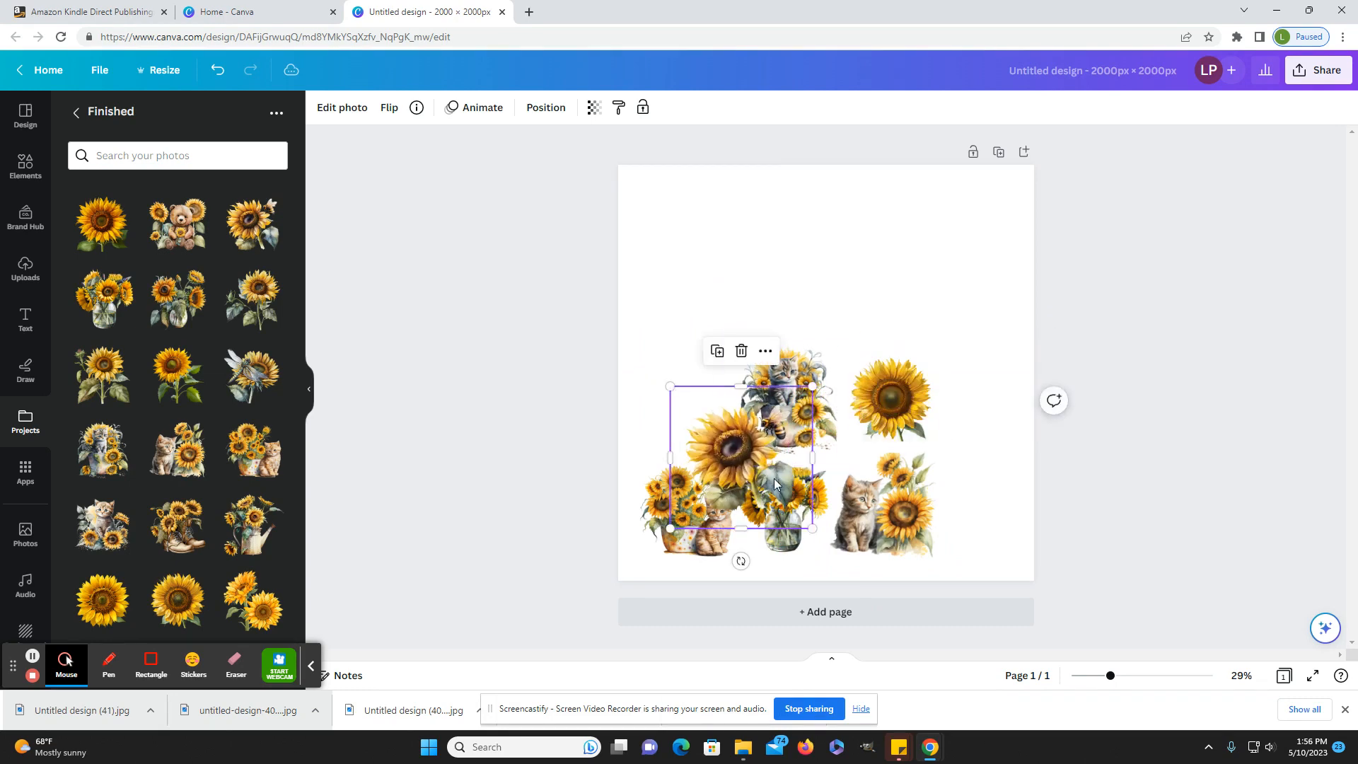
drag(775, 483, 689, 394)
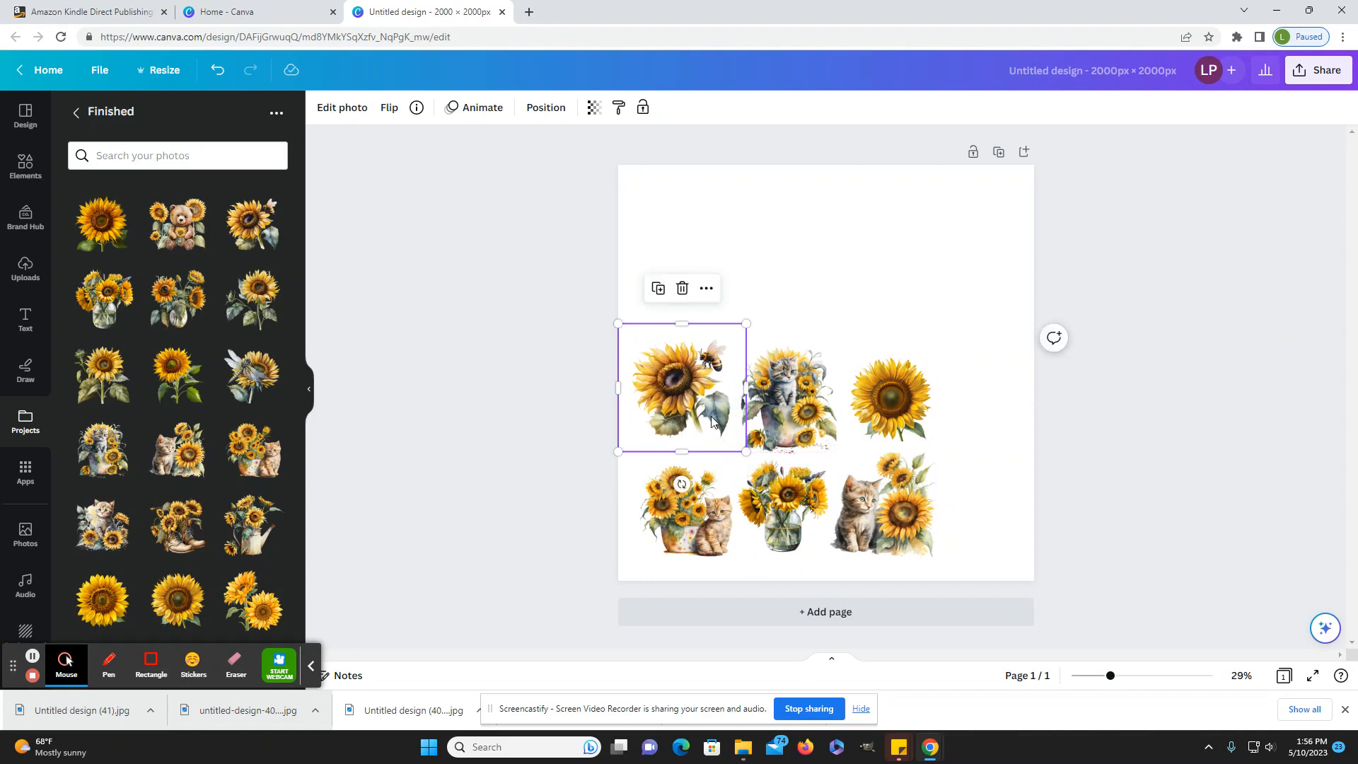
Step: Align and resize the kitten pot and kitten-with-sunflowers so both rows of three match
drag(710, 390, 712, 424)
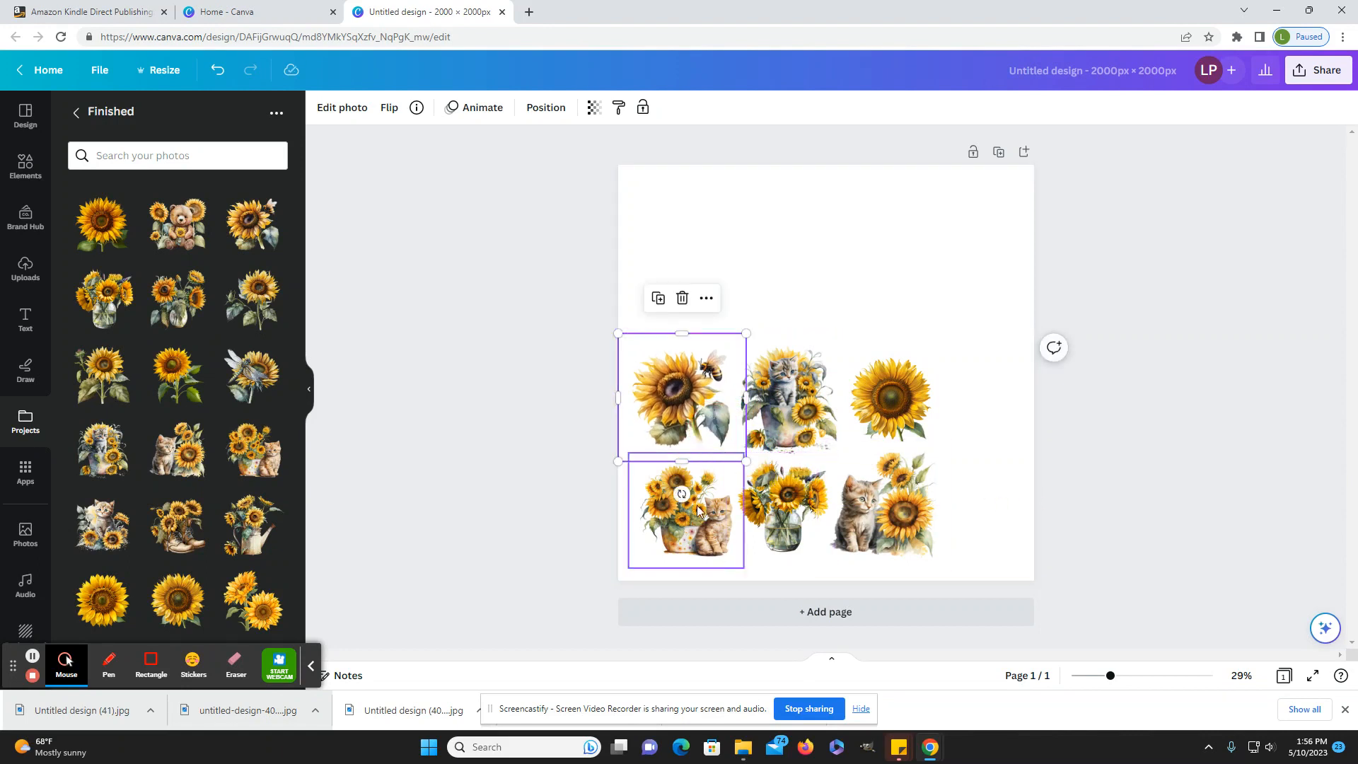
drag(747, 461, 746, 450)
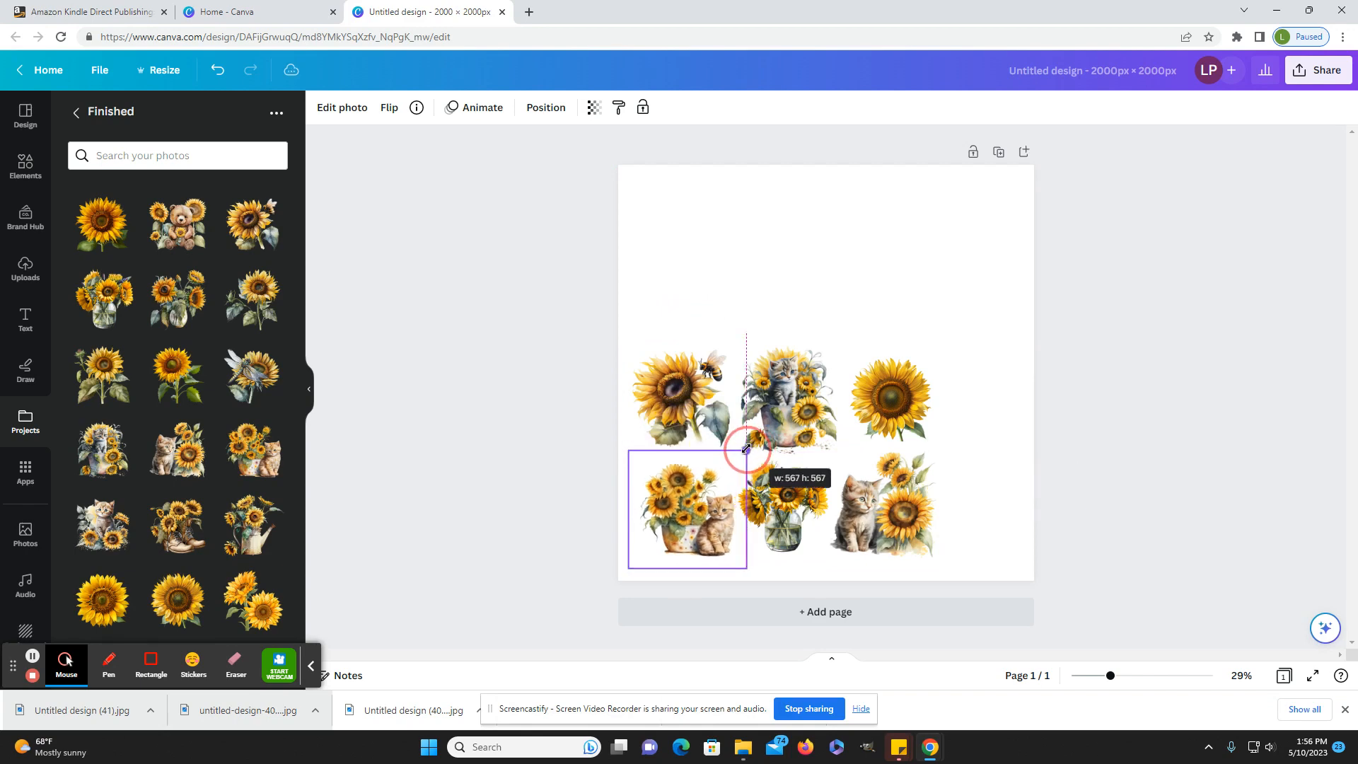
drag(742, 449, 812, 514)
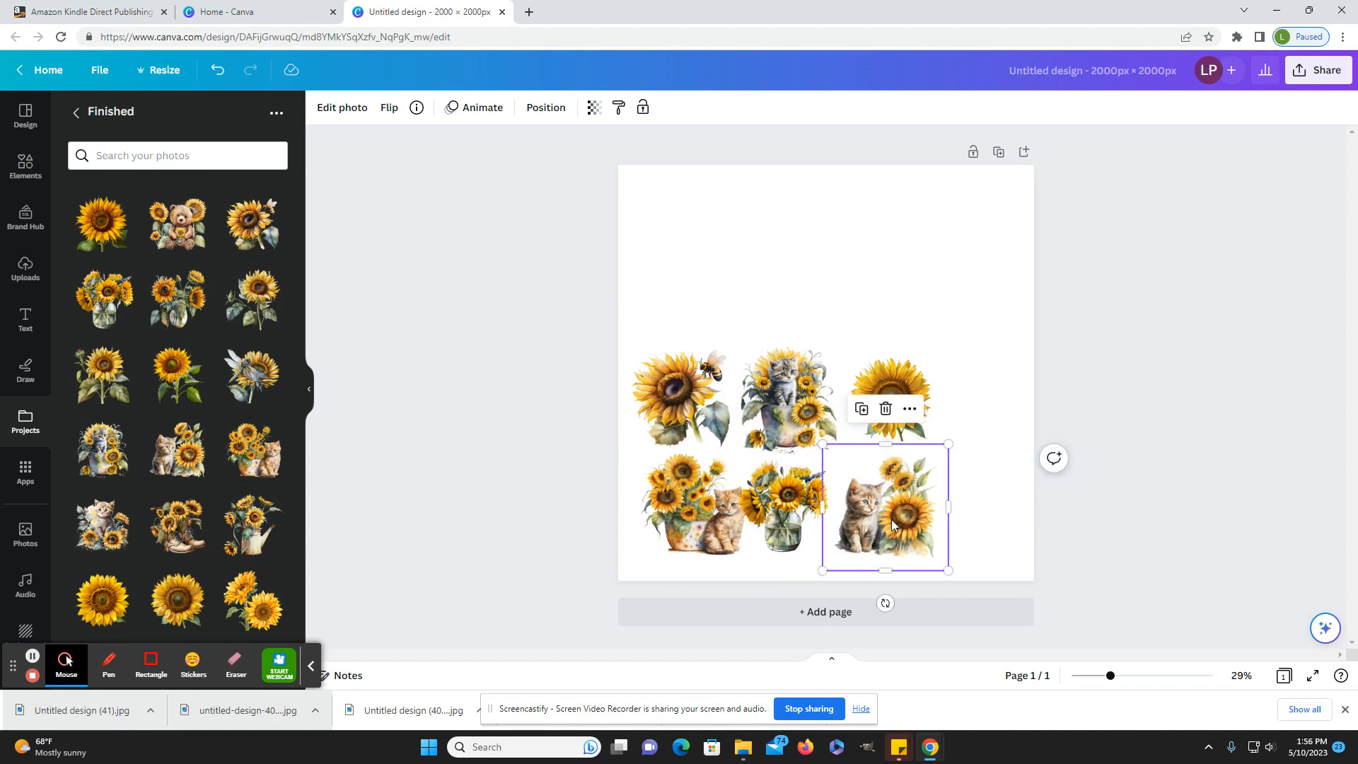
drag(886, 508, 795, 505)
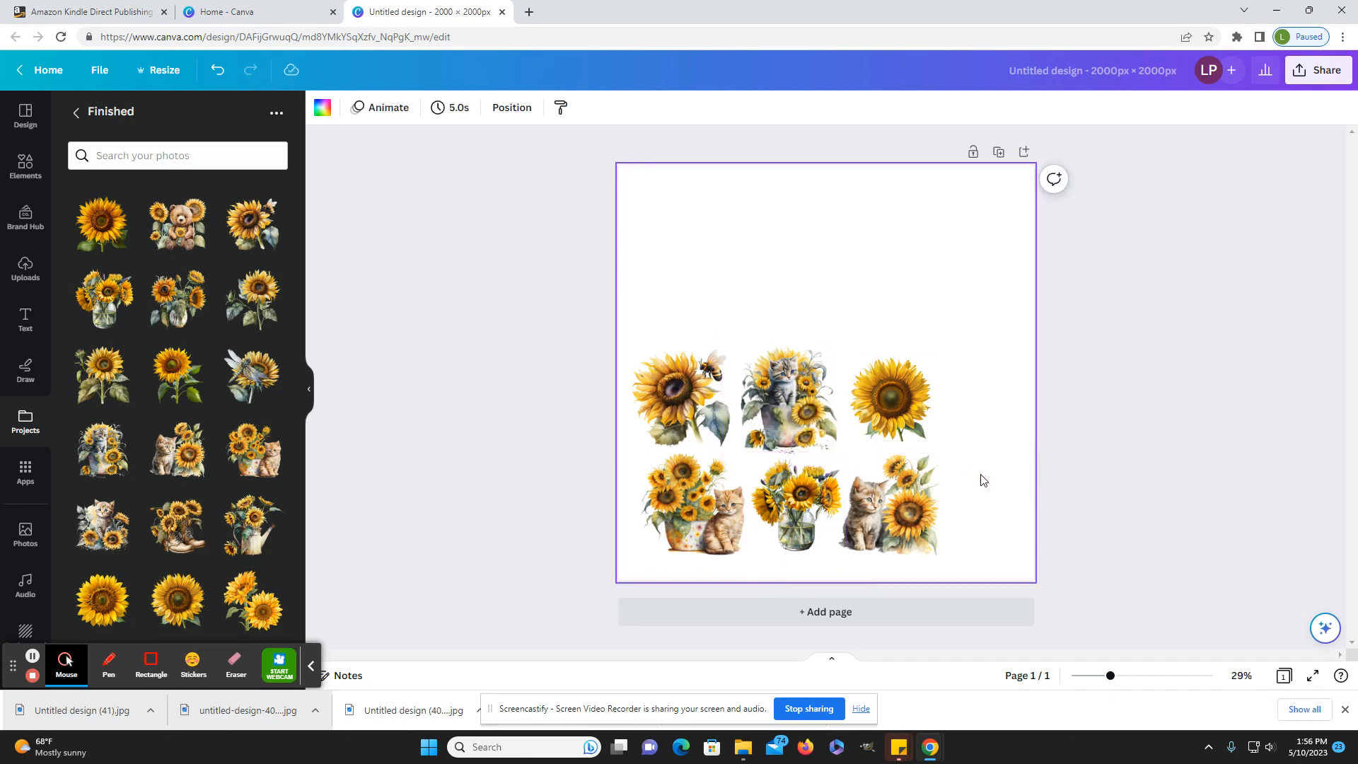
Step: Move the vase of sunflowers closer to its neighbours to tighten the block
click(792, 502)
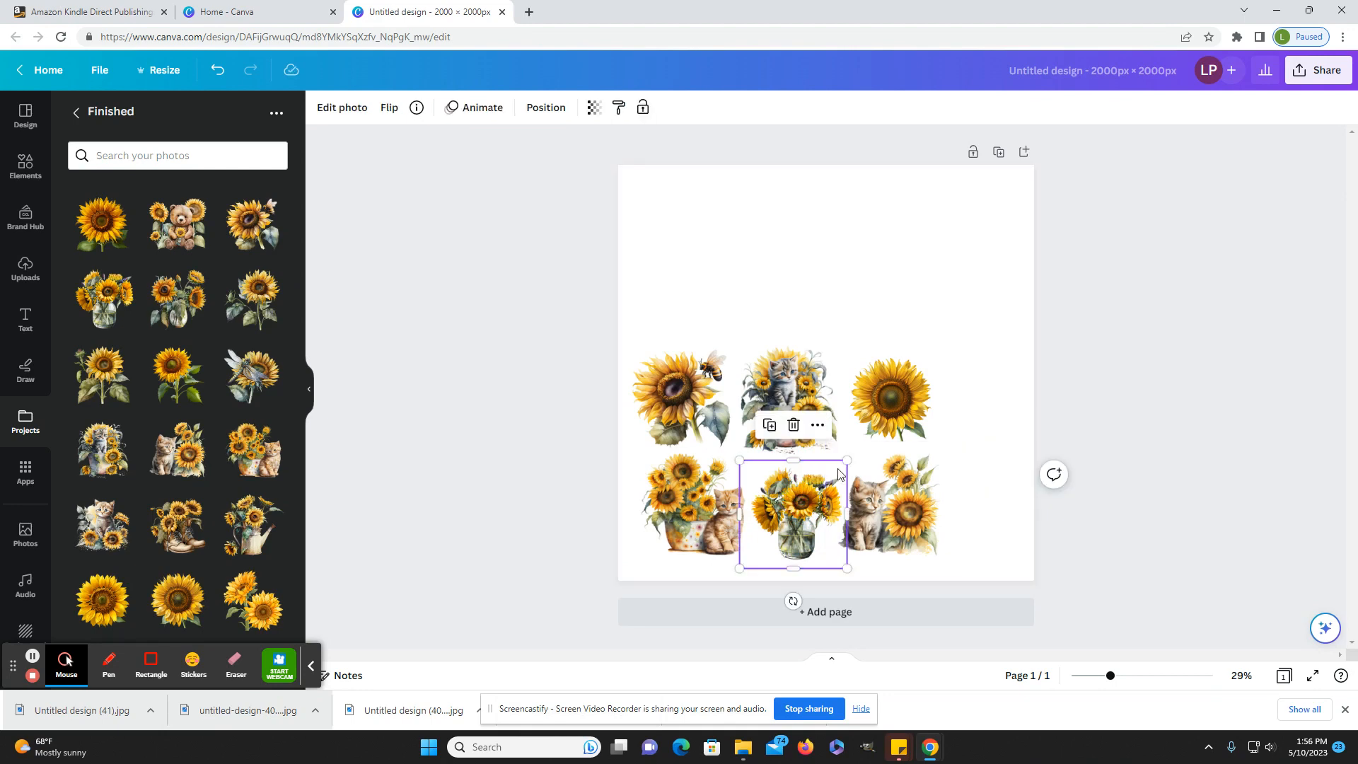
drag(847, 461, 853, 454)
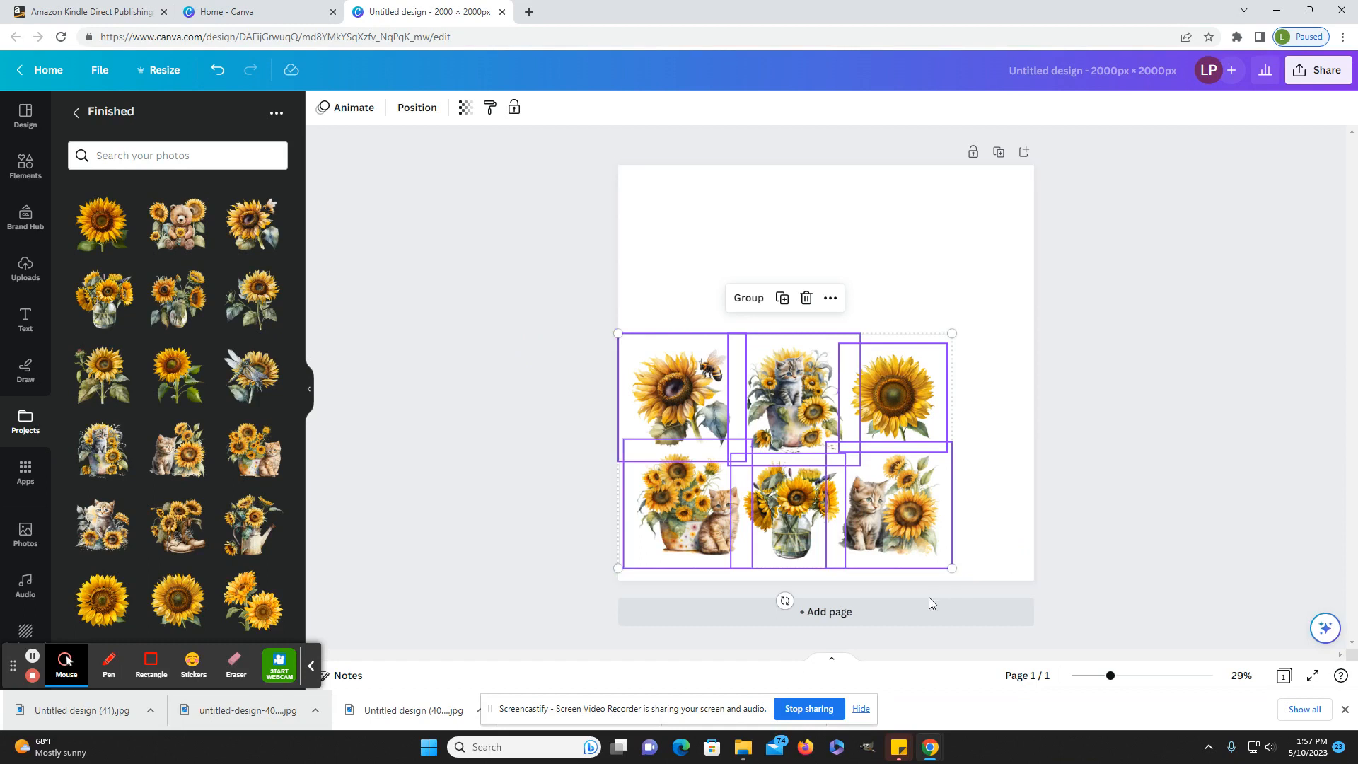
Step: Shrink the six-image block into the page's top-left corner and duplicate it
drag(951, 568, 801, 462)
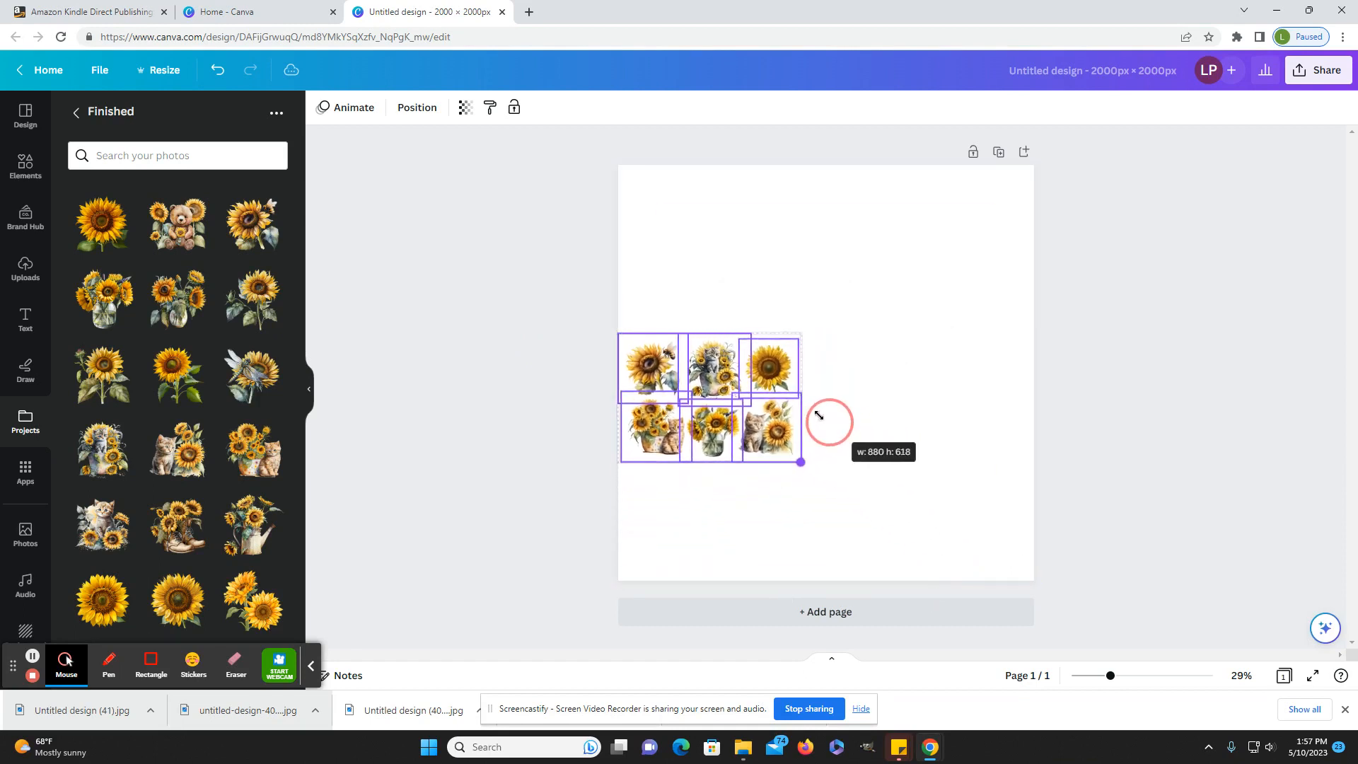
drag(801, 461, 766, 266)
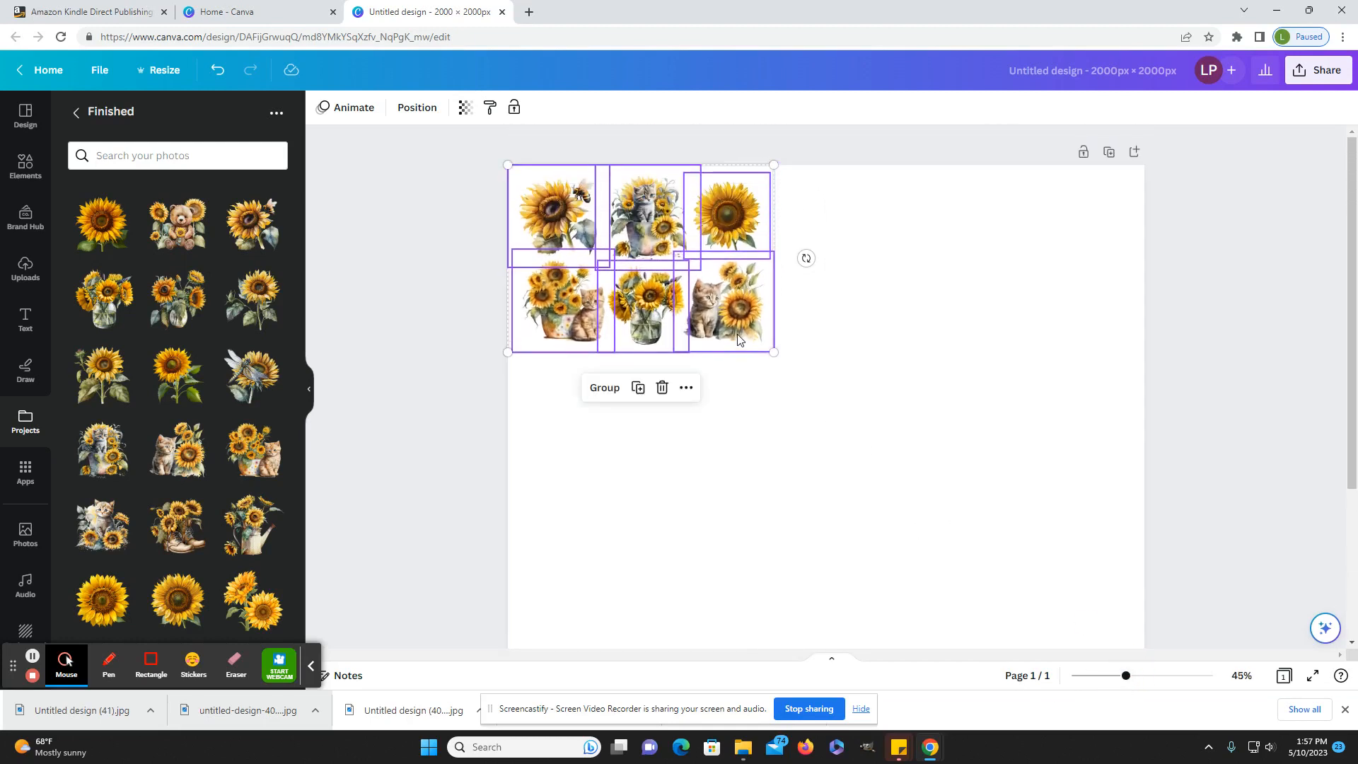
click(726, 327)
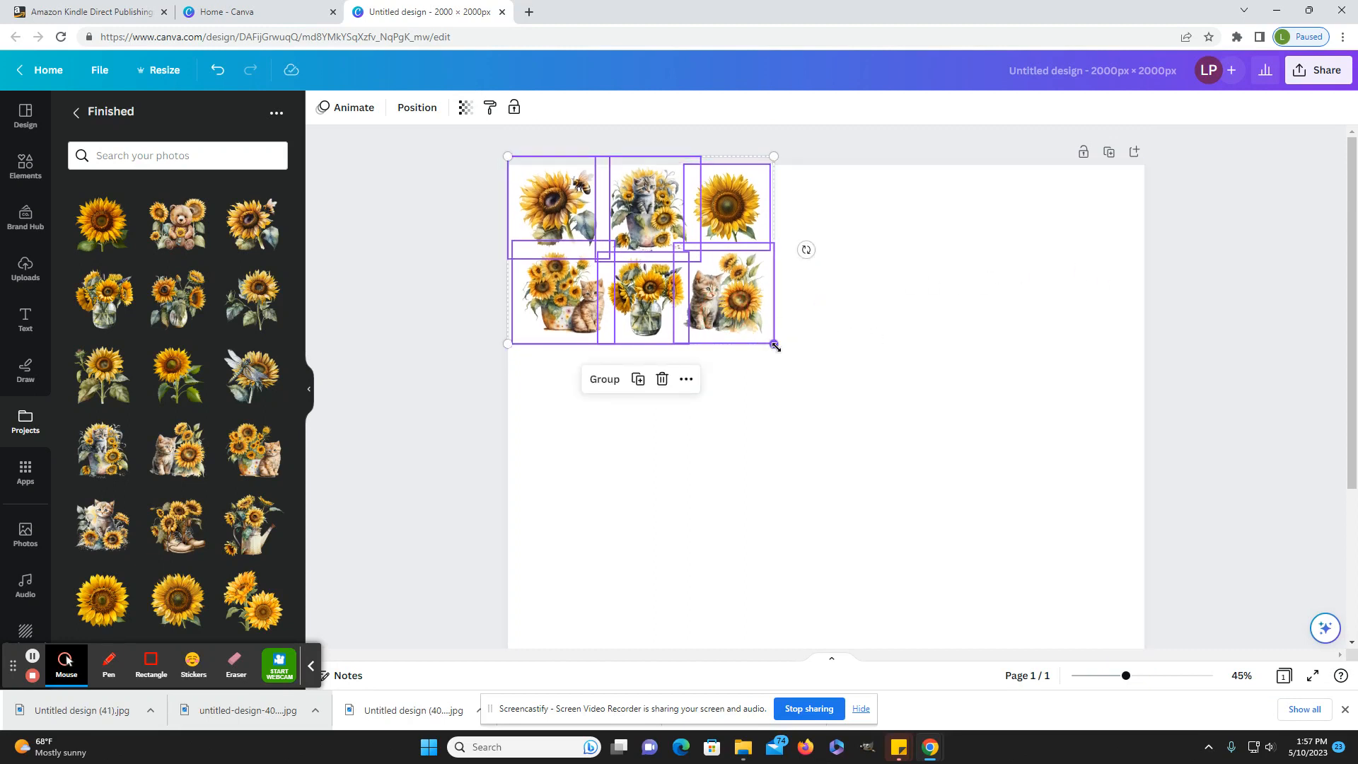
Step: Match the copy's size and place it beside the original along the top edge
drag(774, 345, 866, 407)
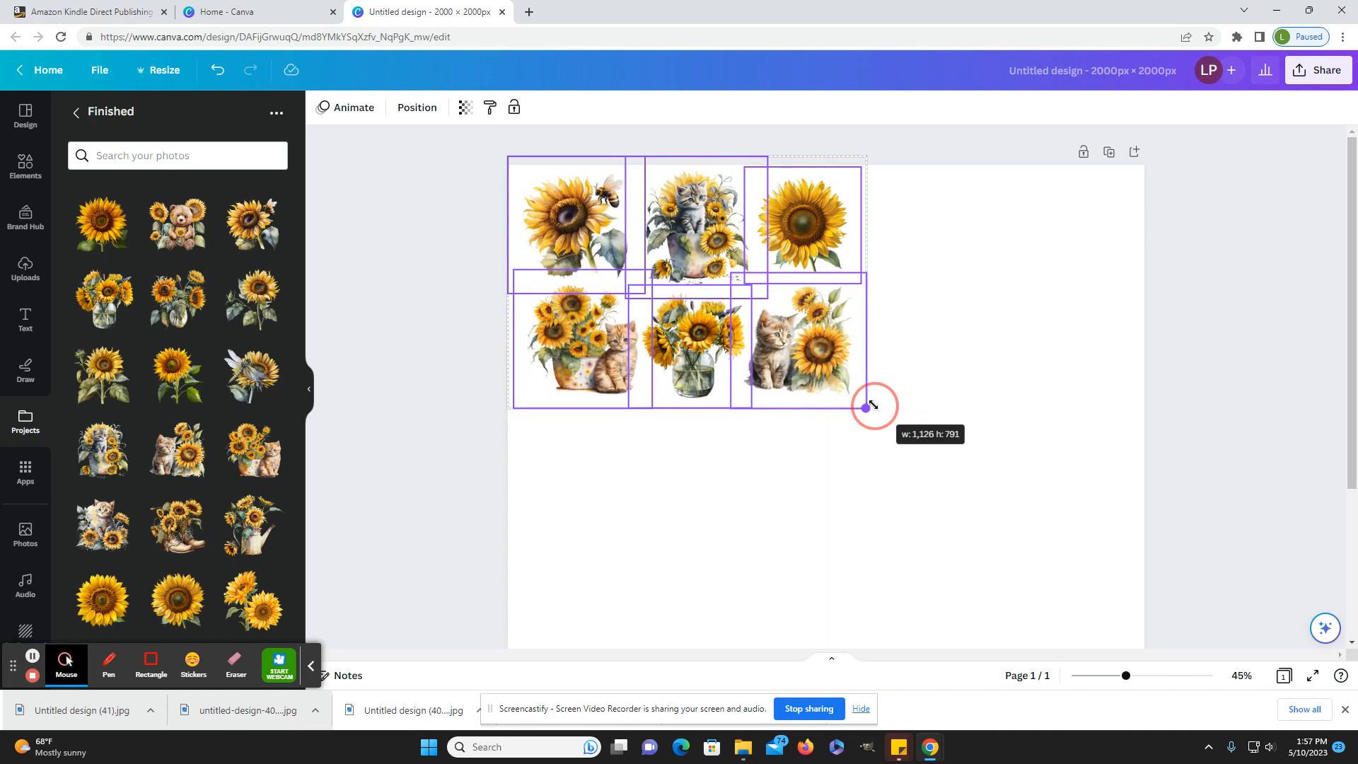
drag(866, 407, 747, 327)
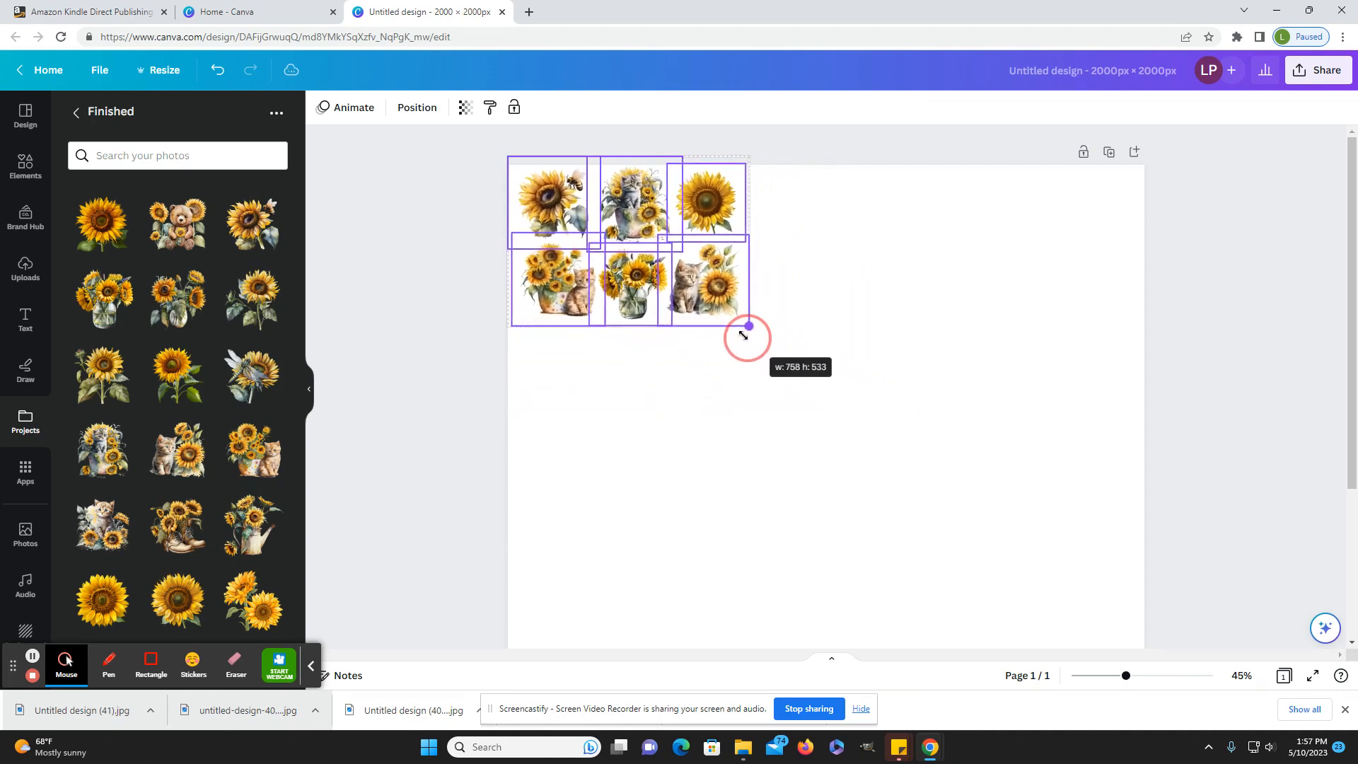
drag(747, 327, 723, 307)
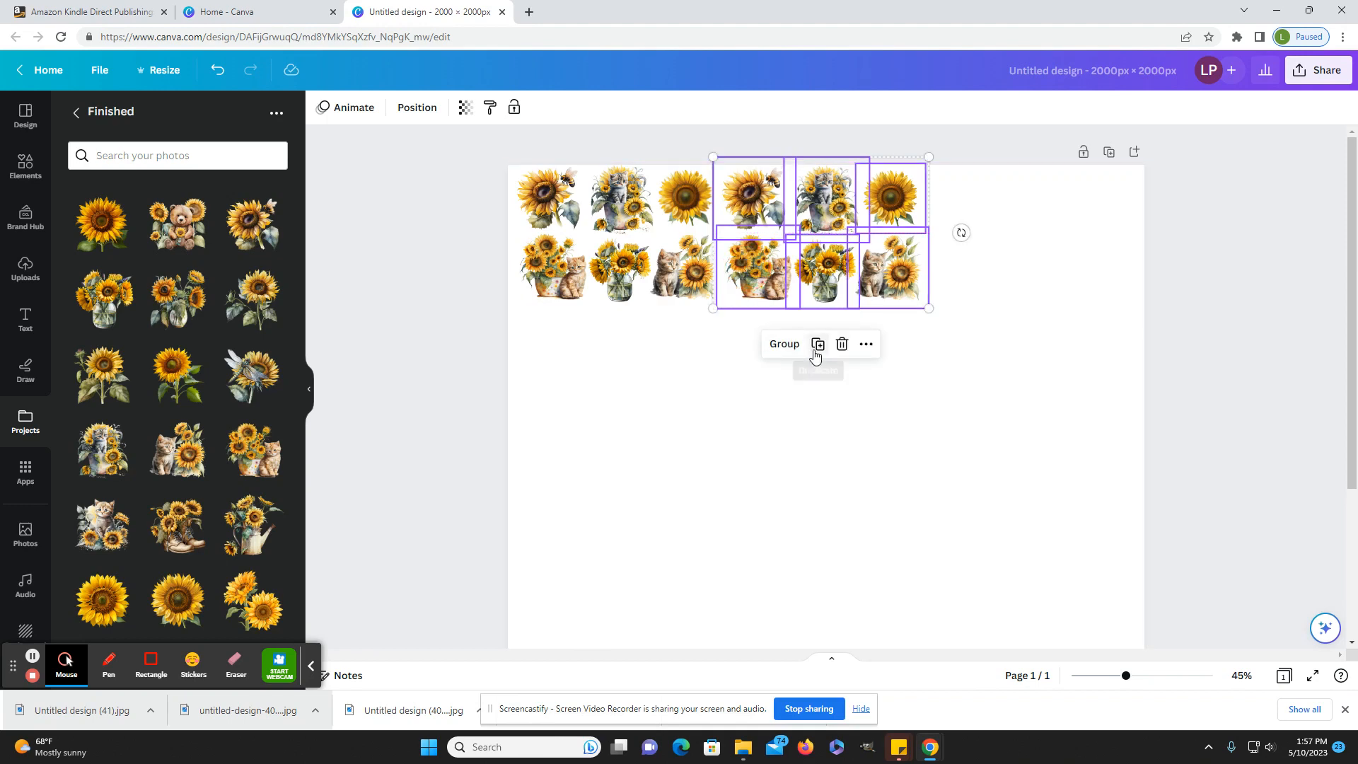
Step: Duplicate the block again and stretch the row of blocks slightly past both page edges
click(816, 344)
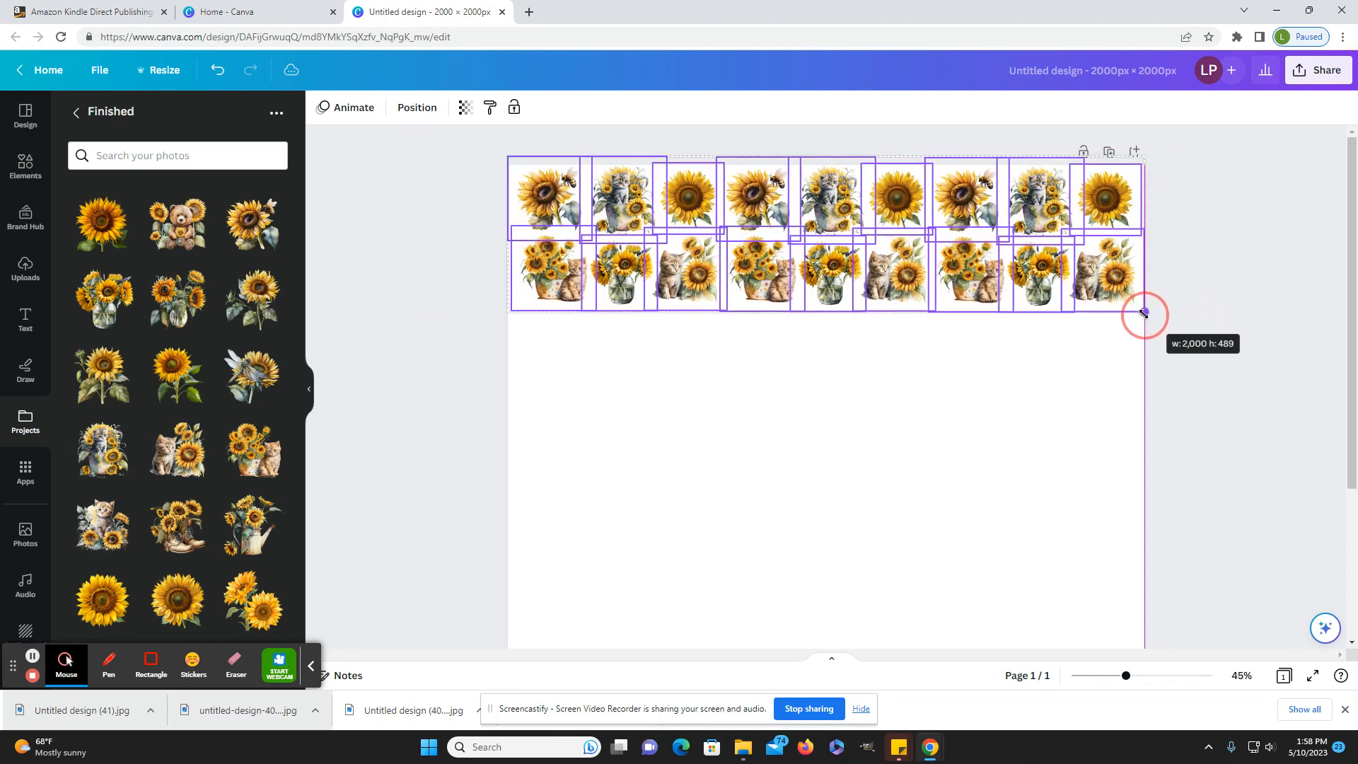
drag(1143, 314, 1152, 314)
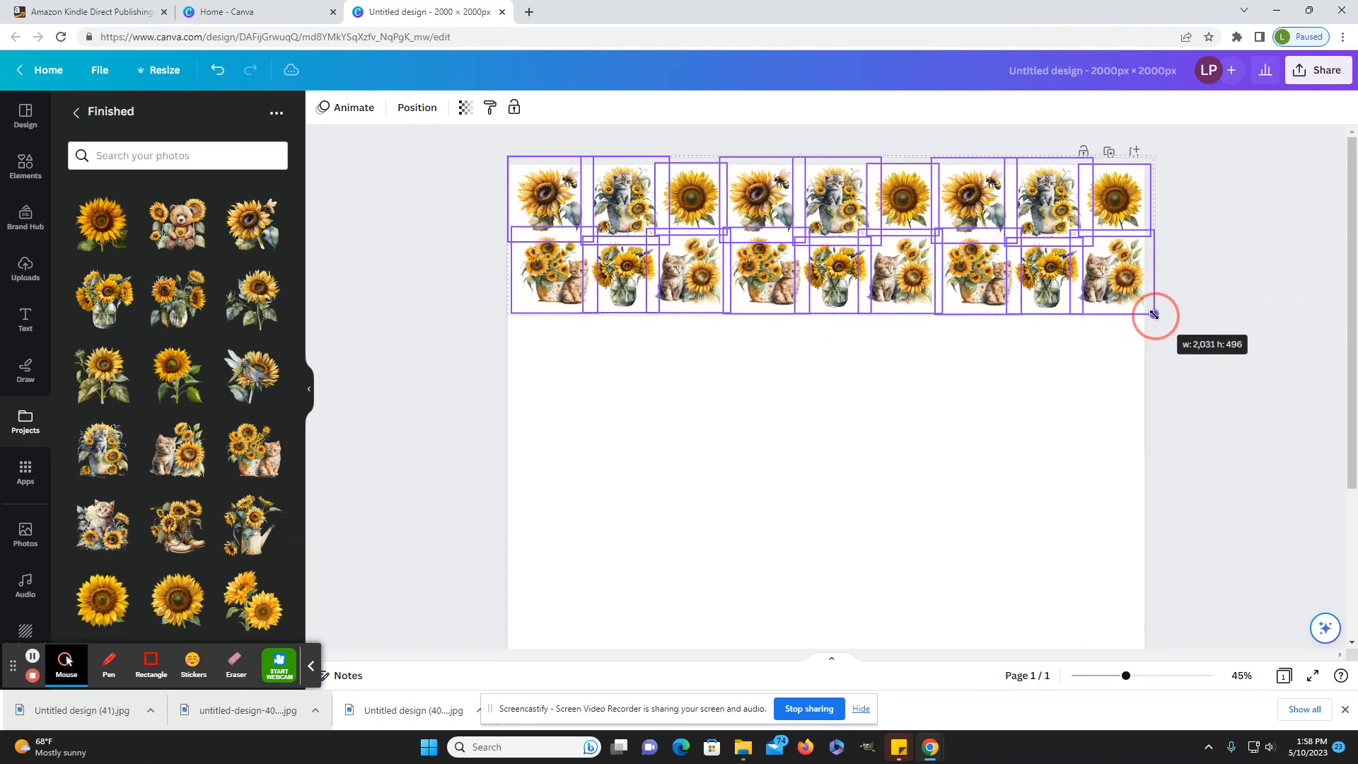
drag(1155, 314, 1148, 314)
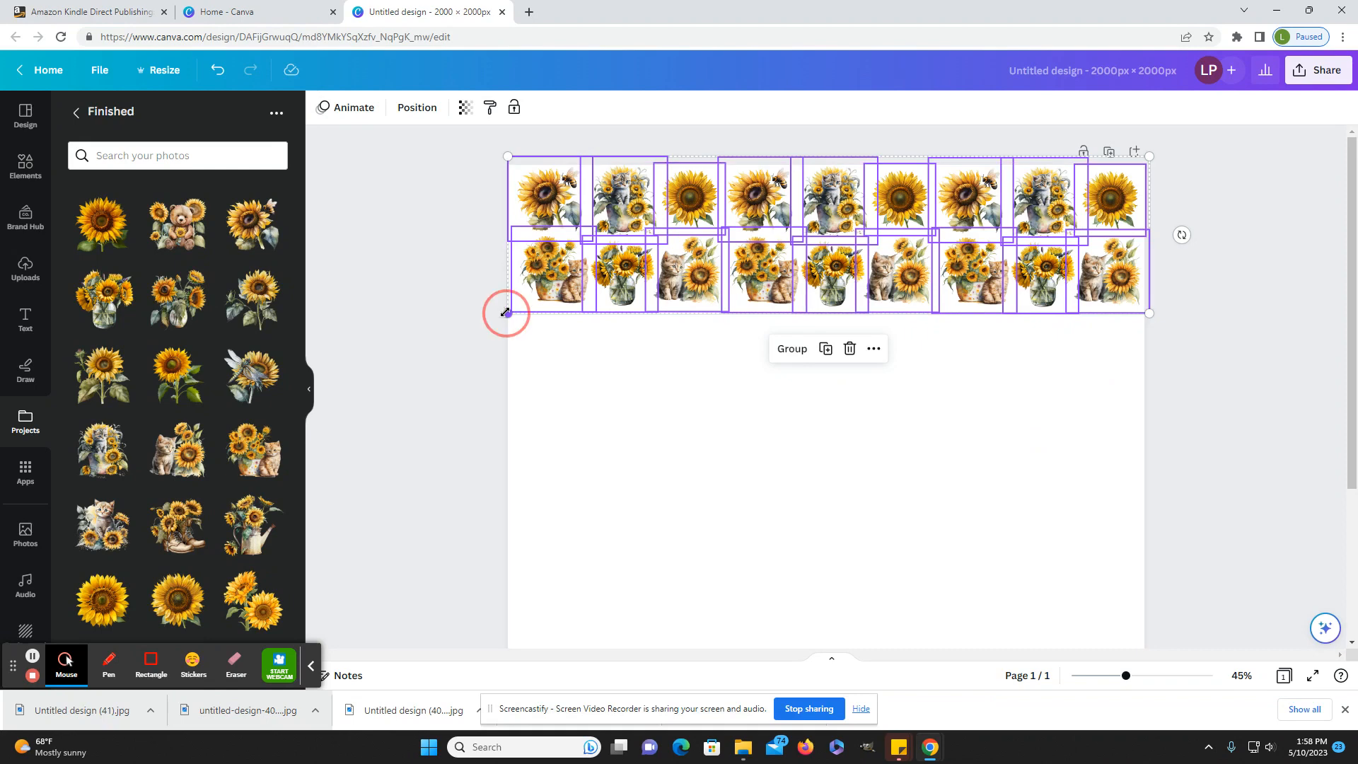
drag(506, 312, 501, 314)
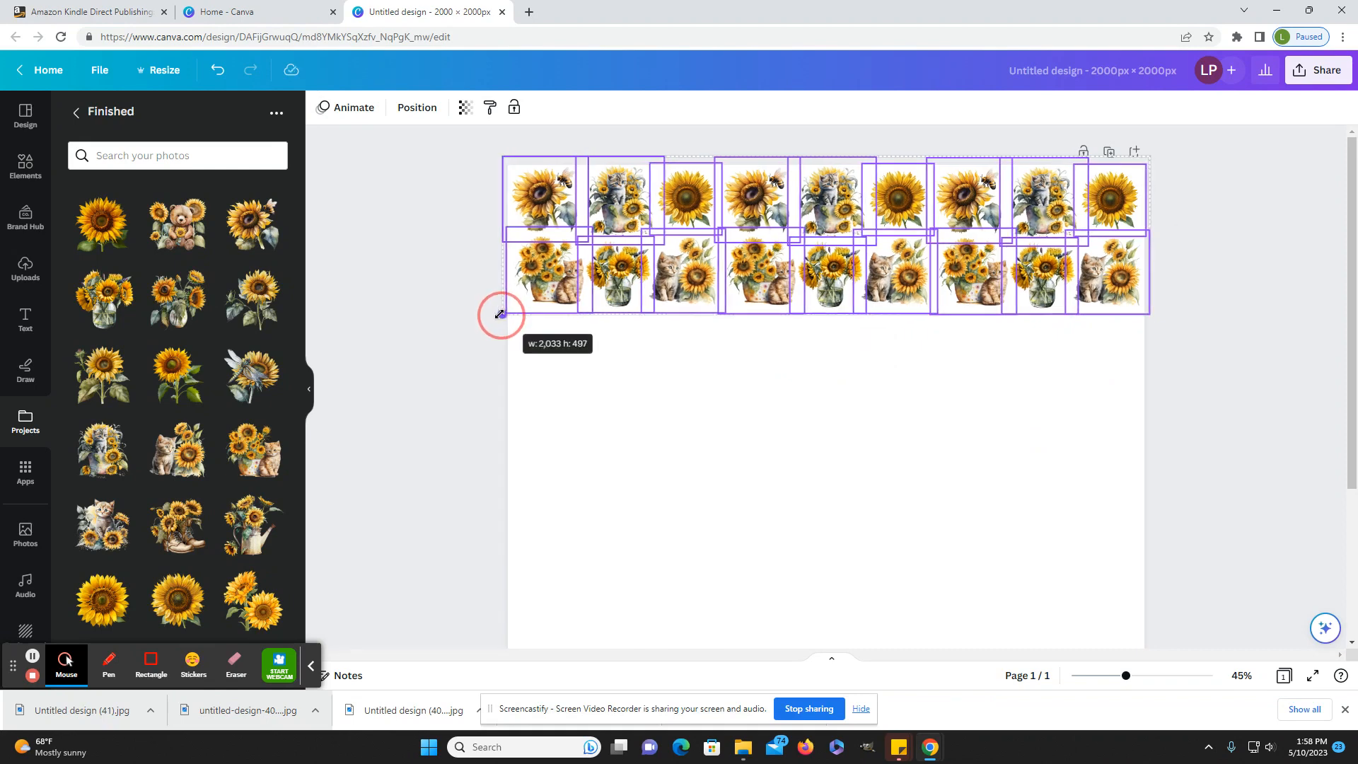
drag(499, 314, 502, 316)
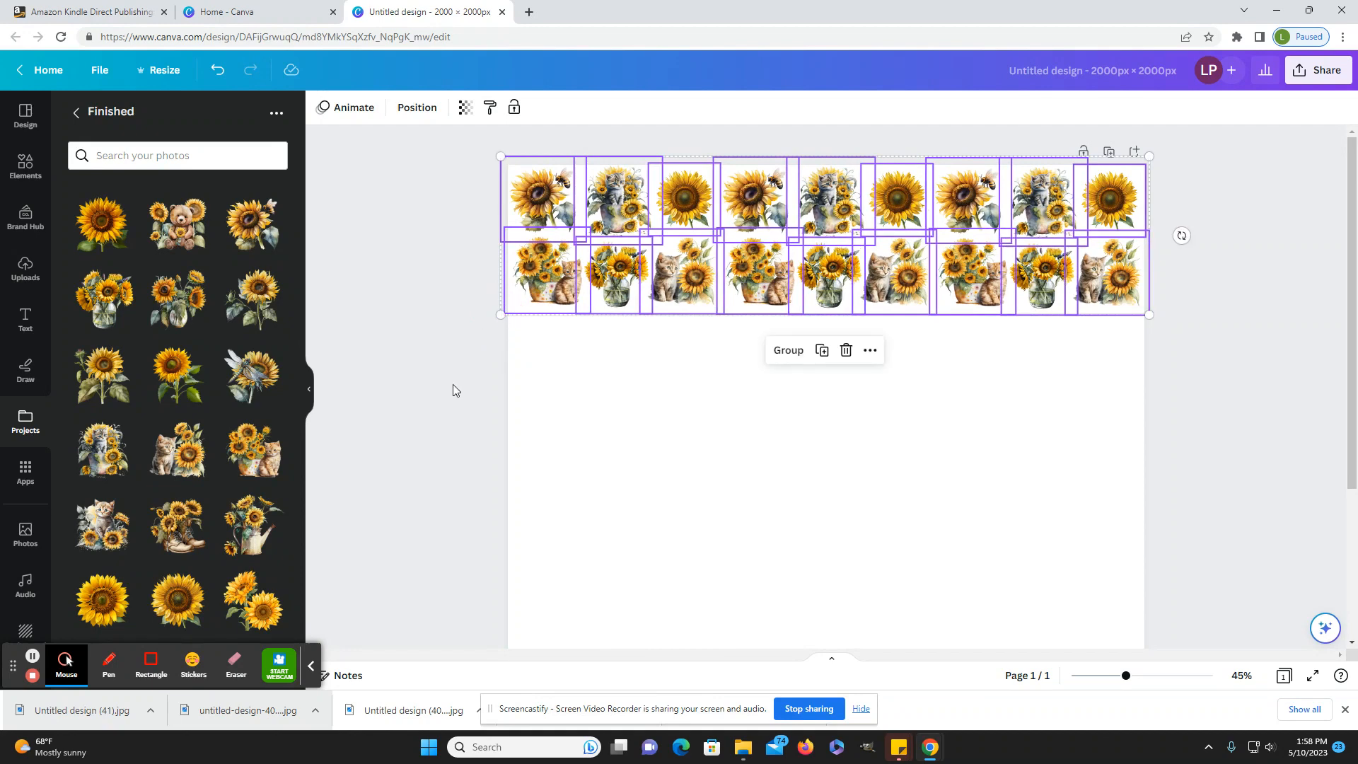
mouse_move(399, 215)
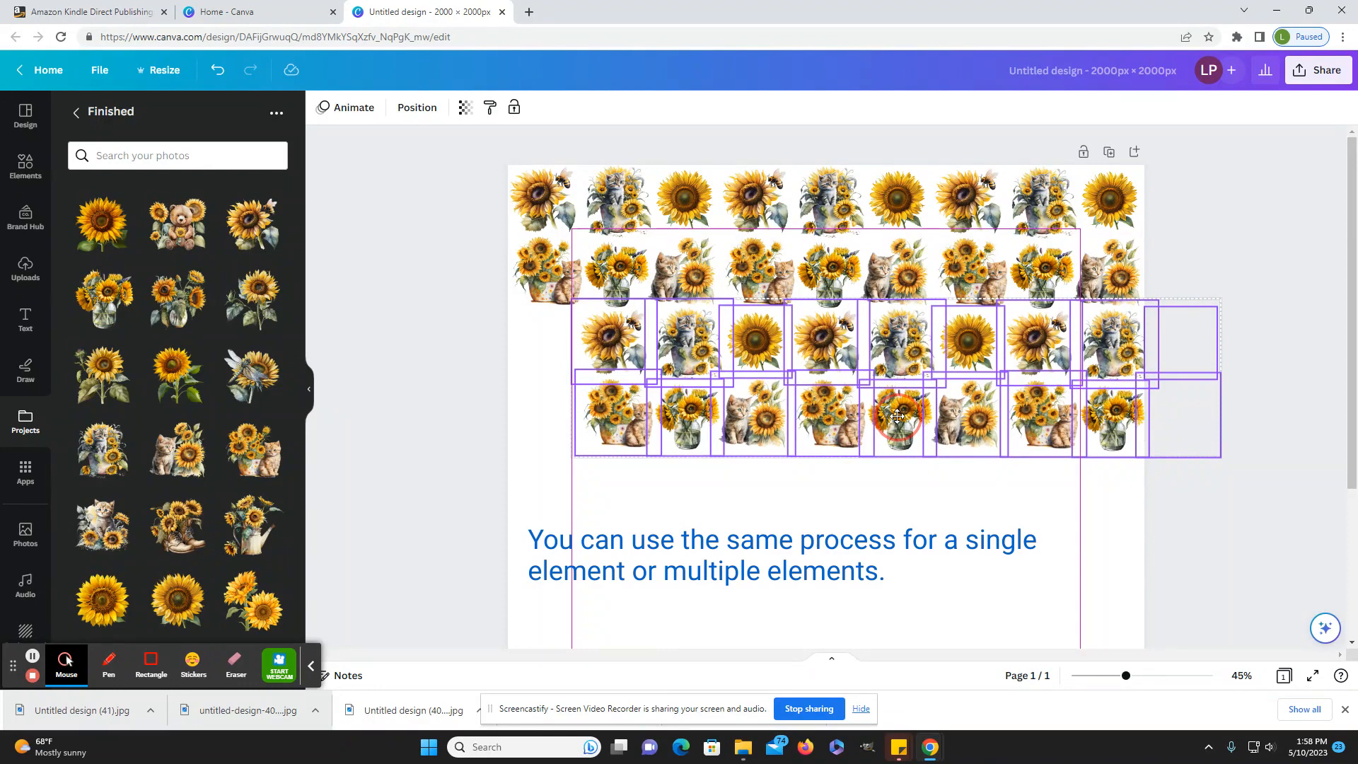
Step: Repeat the half-drop row pairs down the page, including a copy overhanging the left edge
click(897, 417)
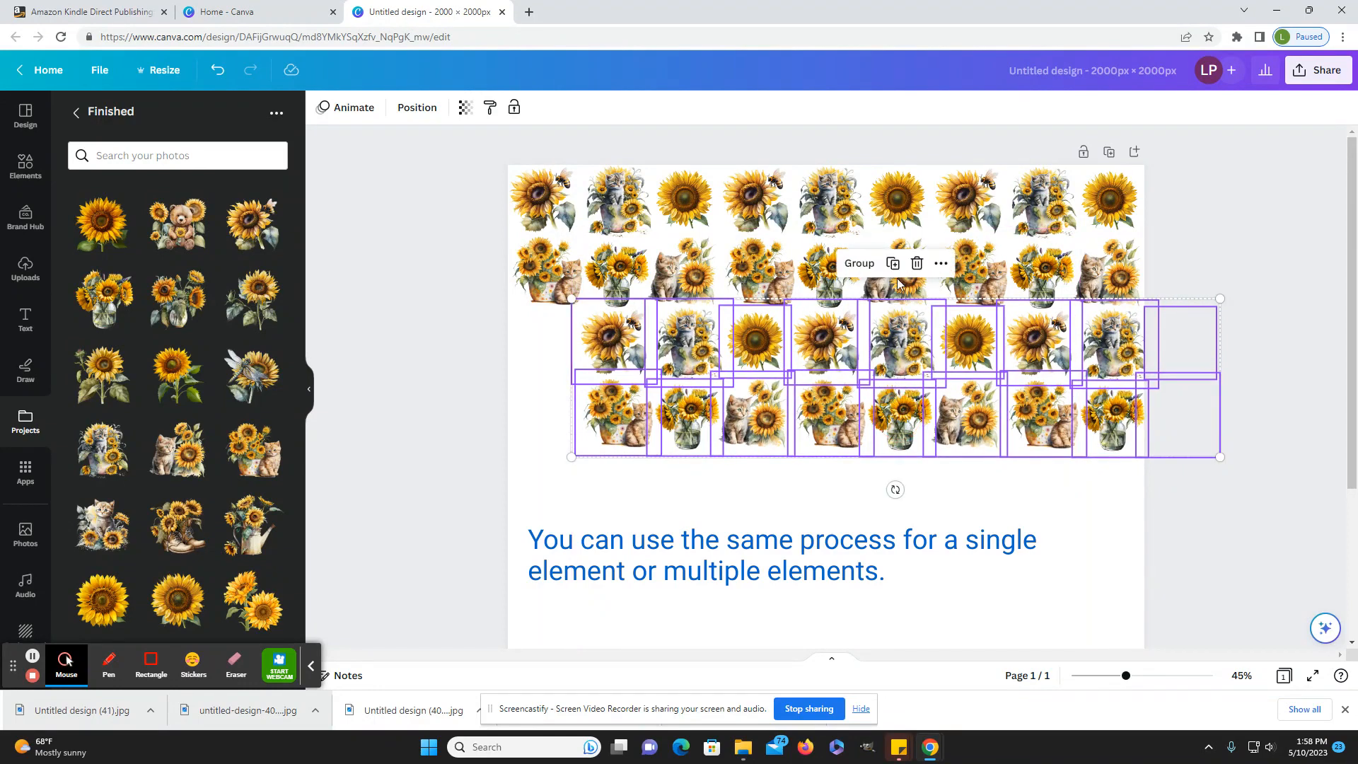
scroll(down, 3)
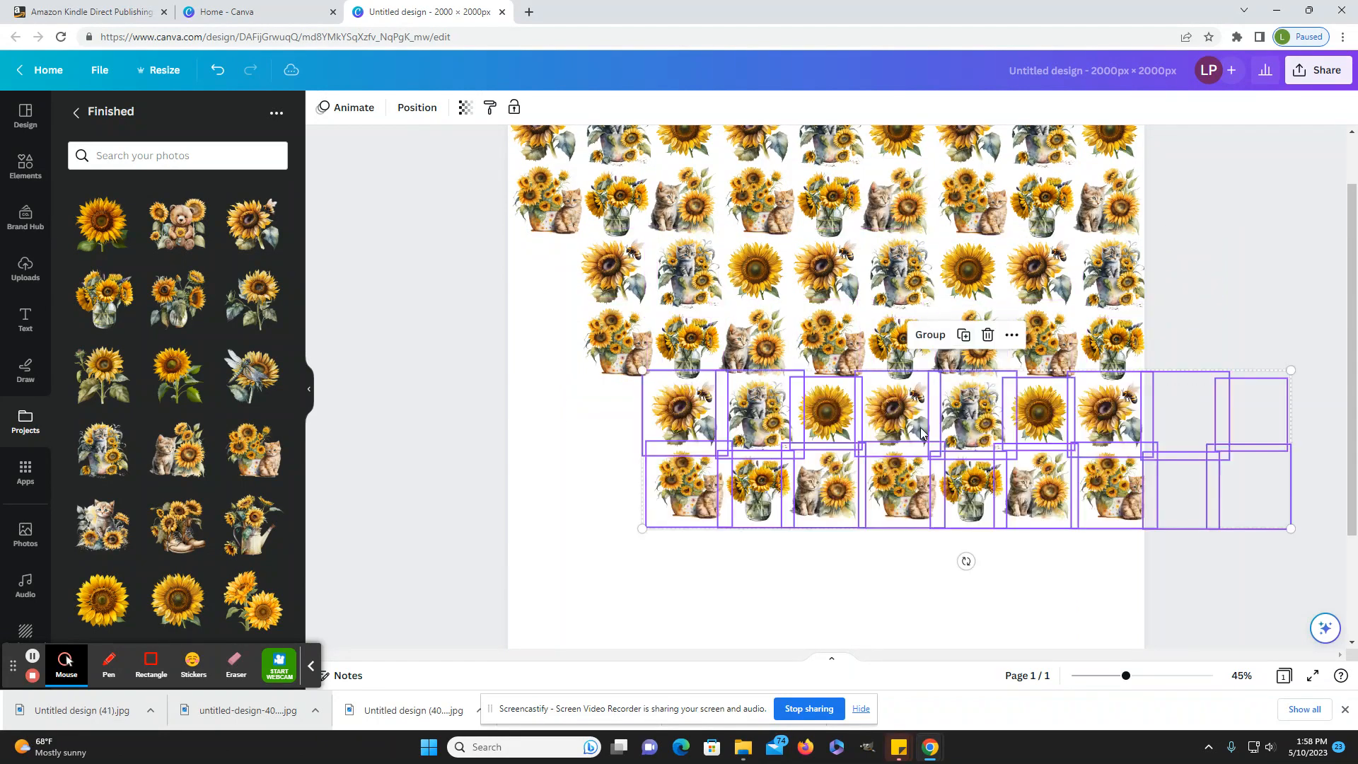
mouse_move(964, 336)
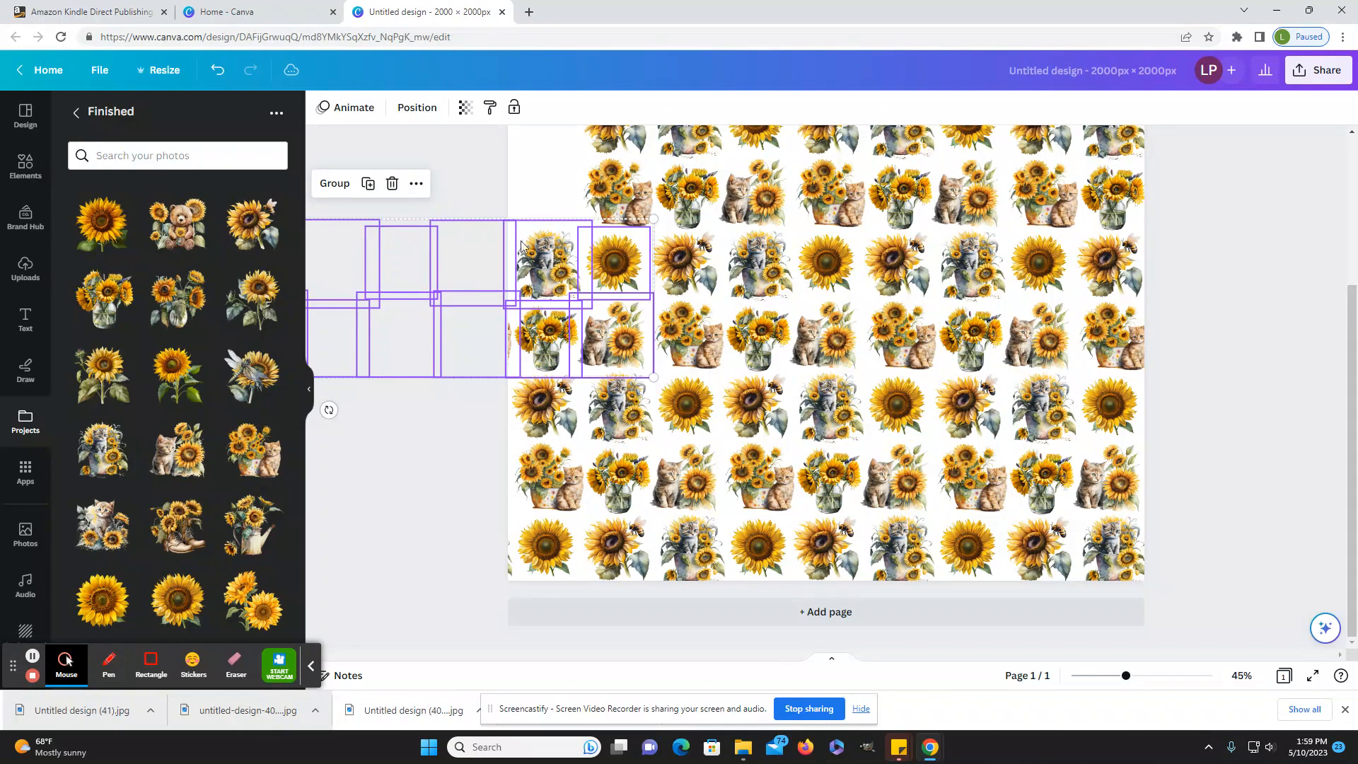
click(573, 285)
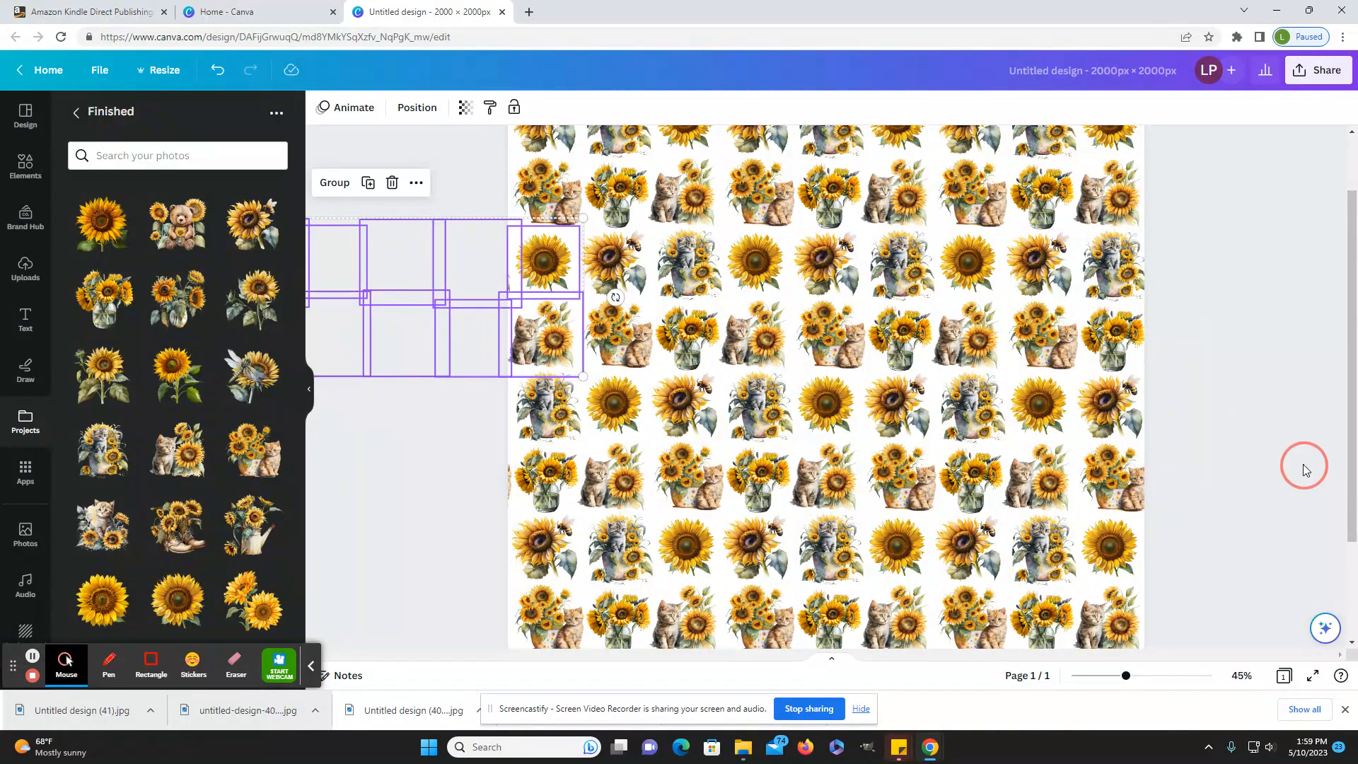
drag(1127, 676, 1121, 676)
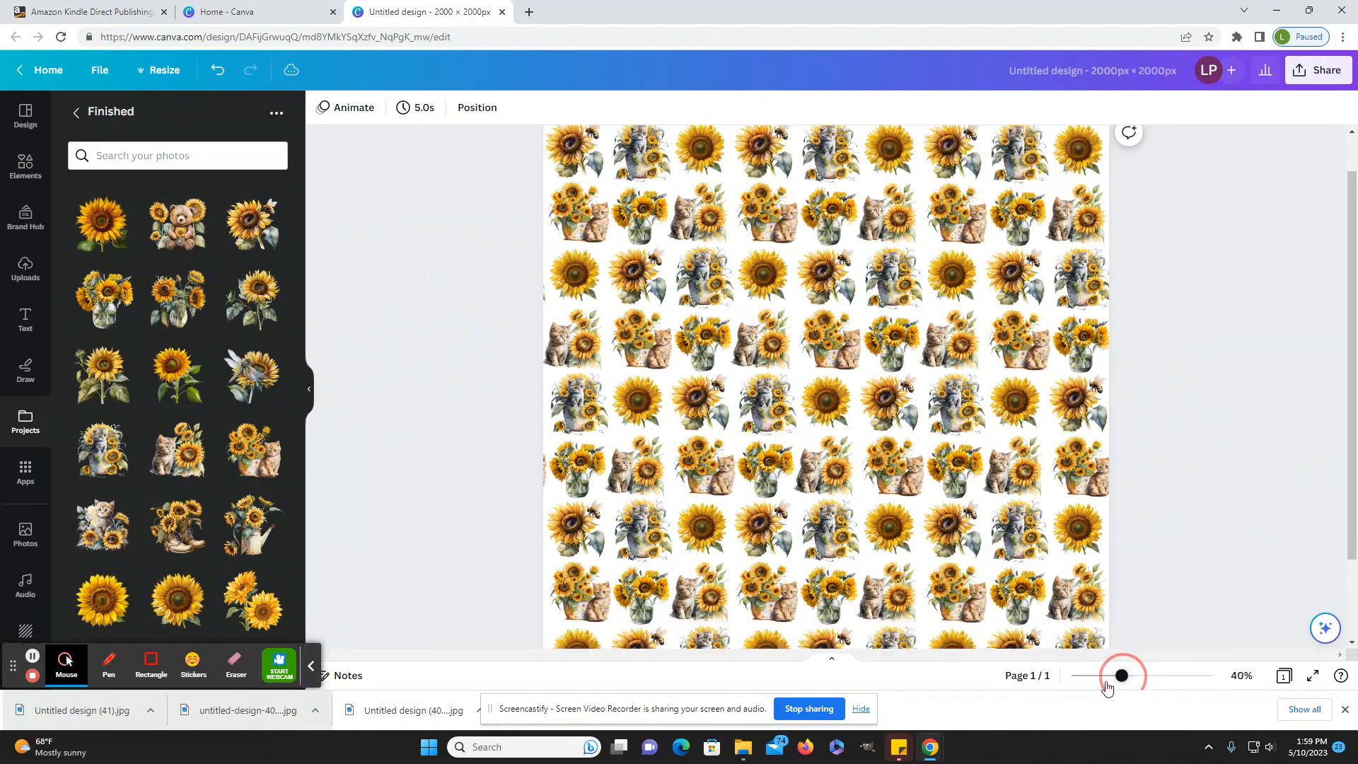
drag(1122, 676, 1117, 676)
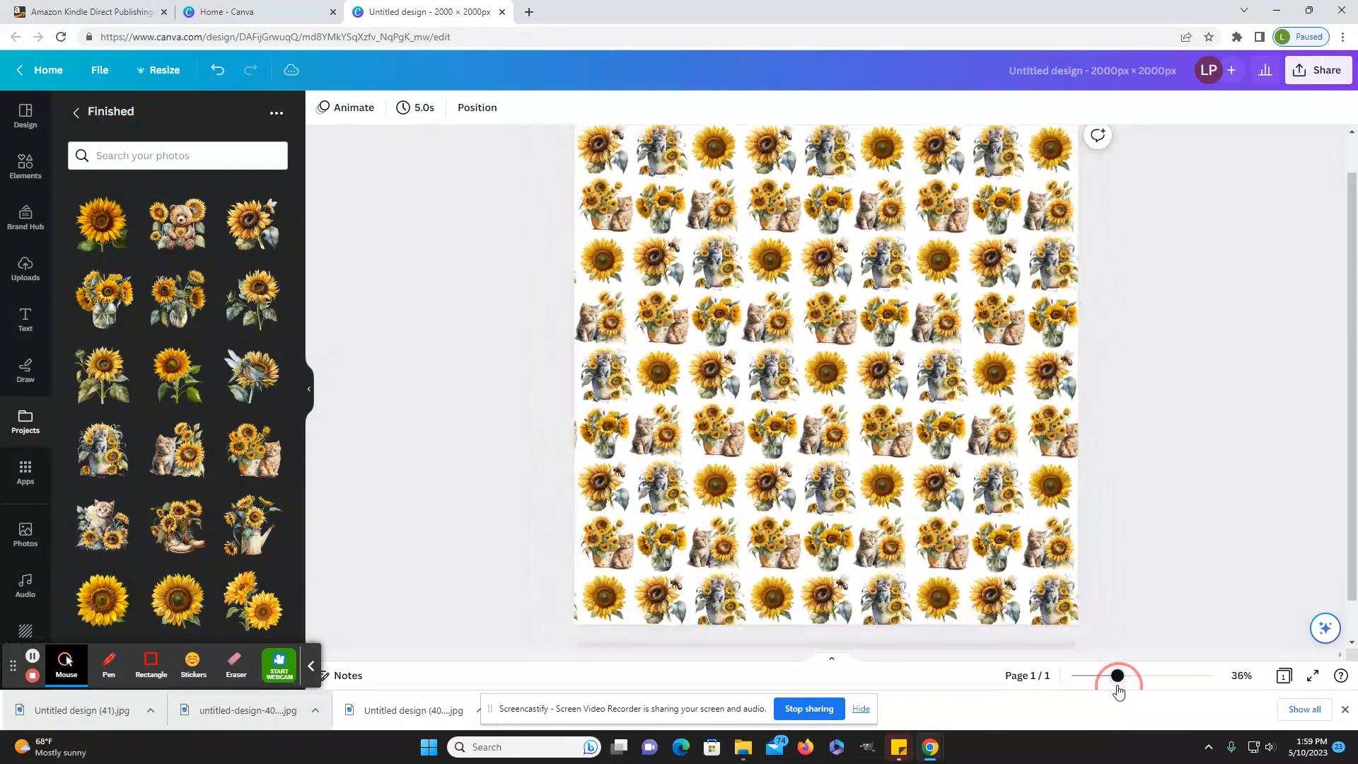
drag(1117, 676, 1095, 676)
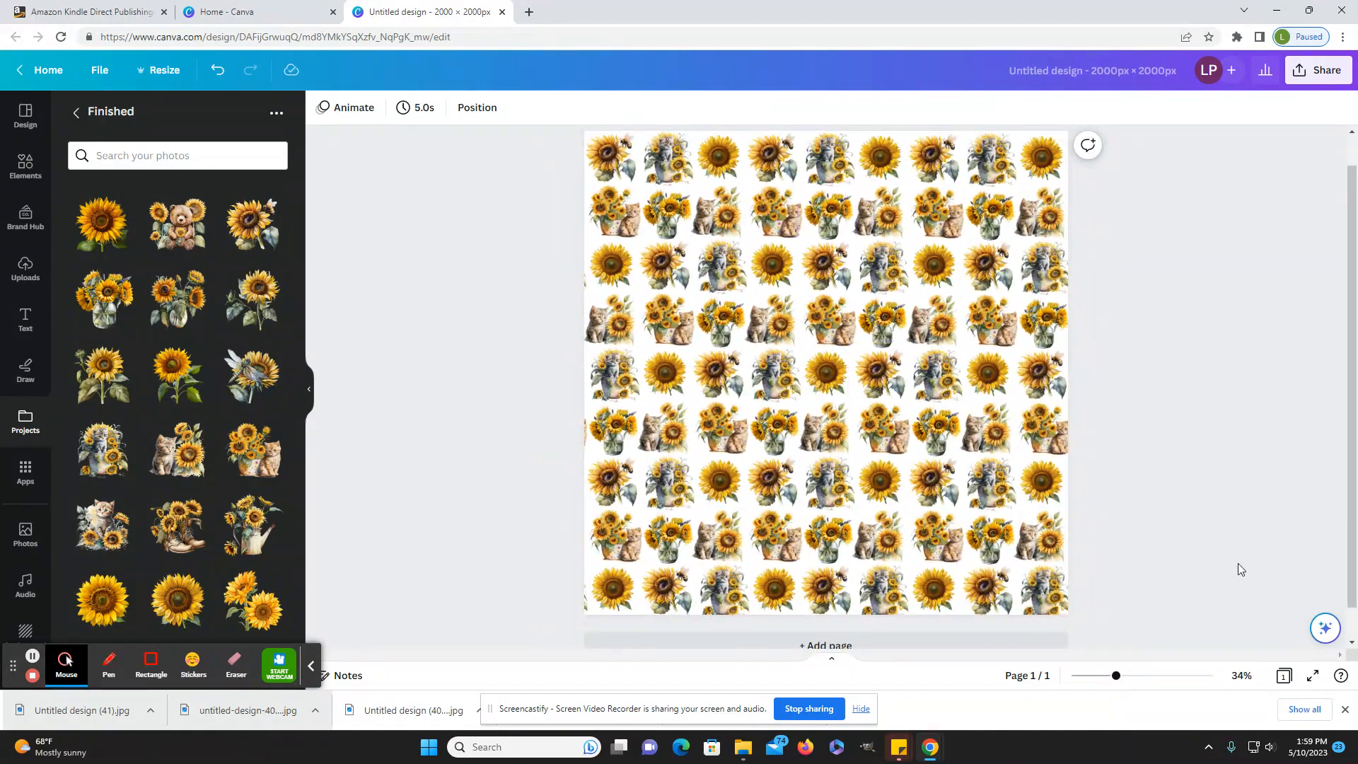
mouse_move(1181, 505)
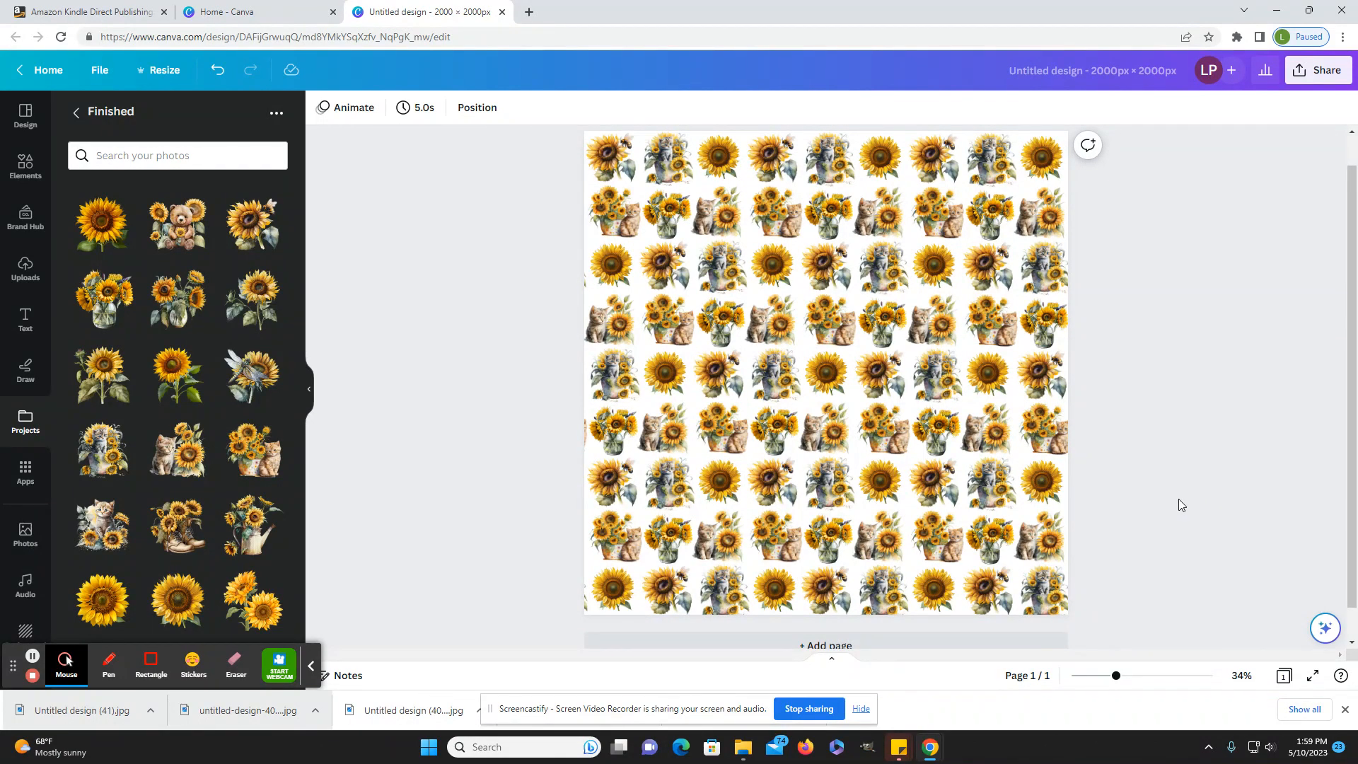
drag(1116, 675, 1126, 675)
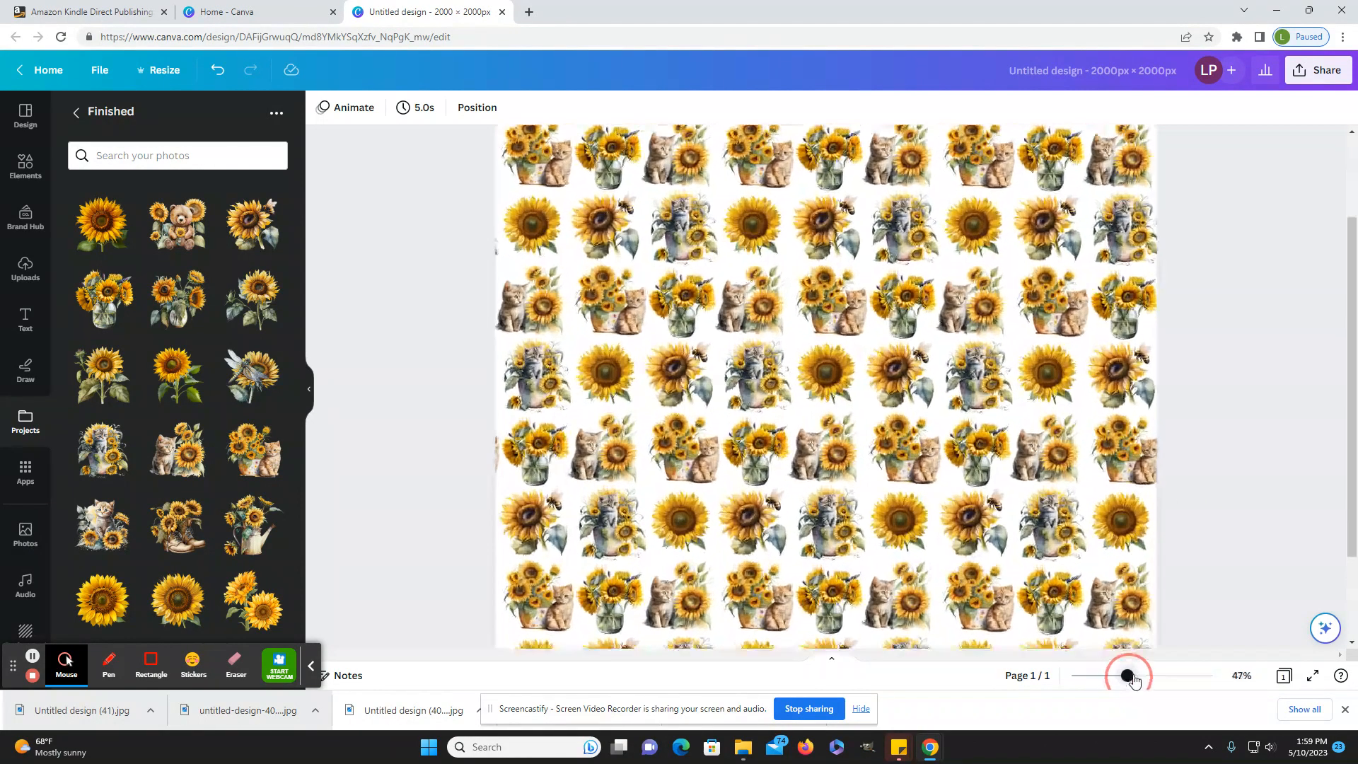
drag(1127, 677, 1152, 676)
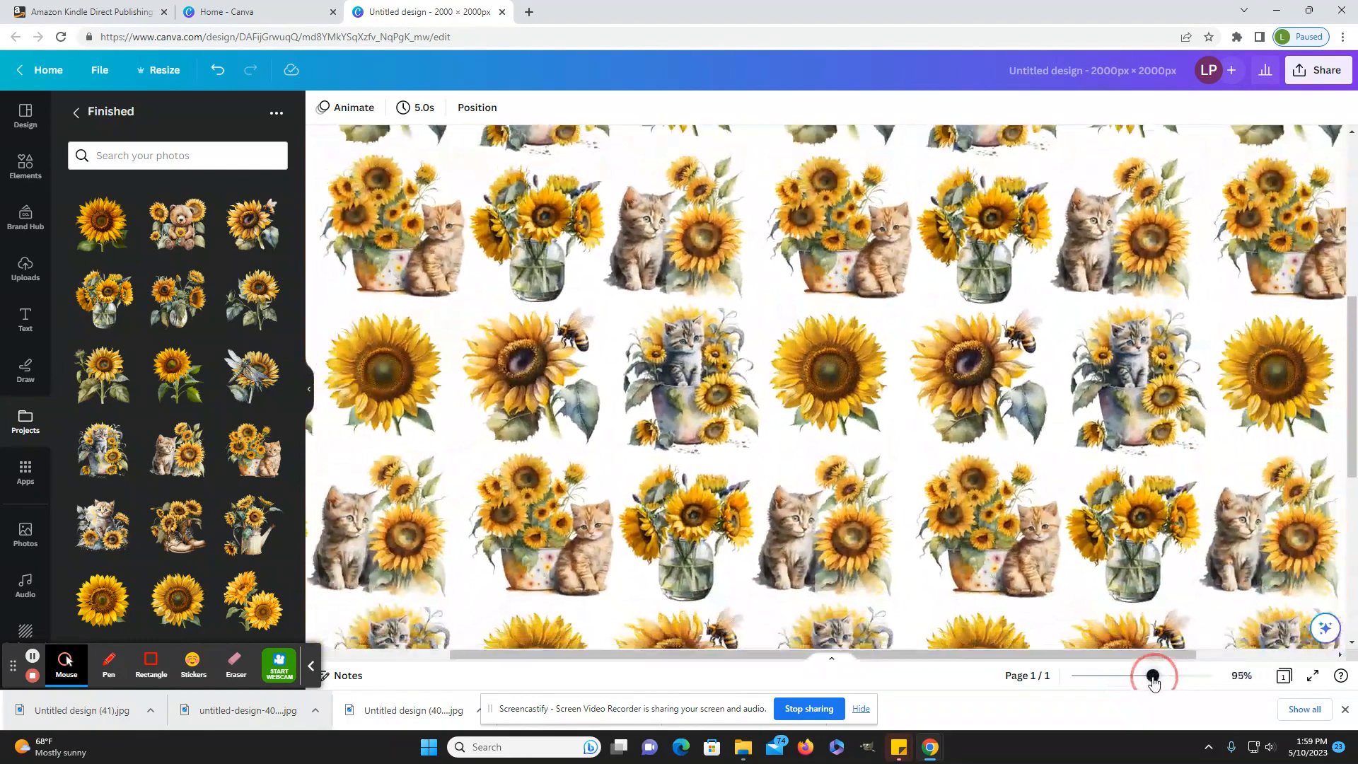
drag(1151, 676, 1129, 676)
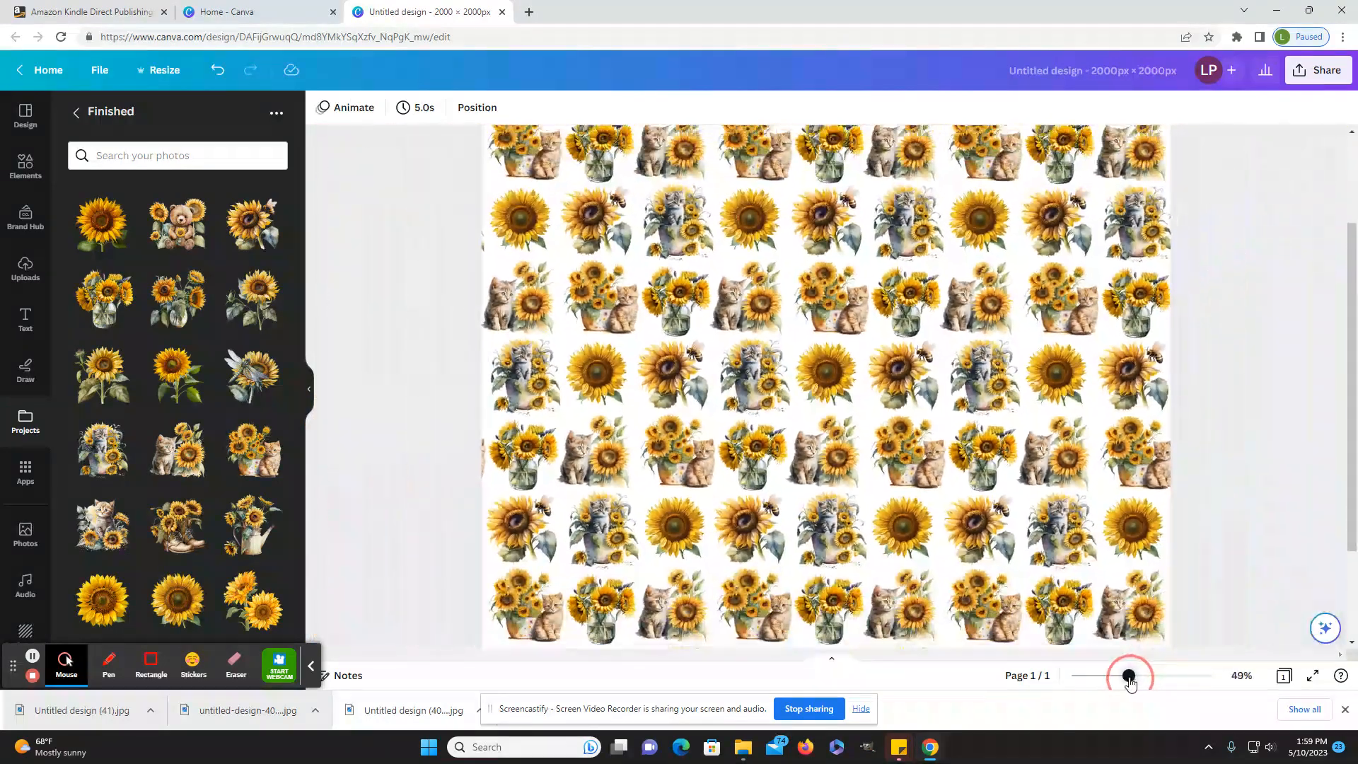
drag(1131, 676, 1119, 677)
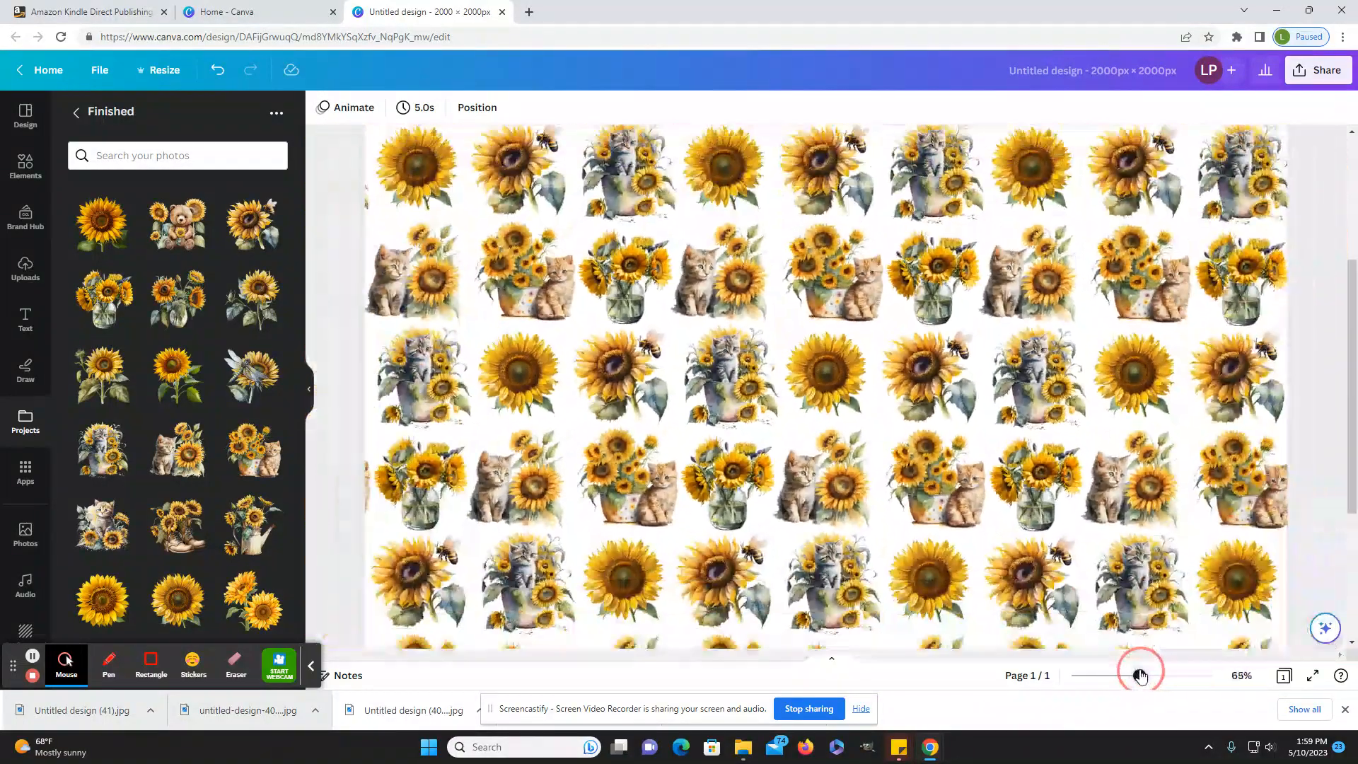
drag(1138, 675, 1117, 675)
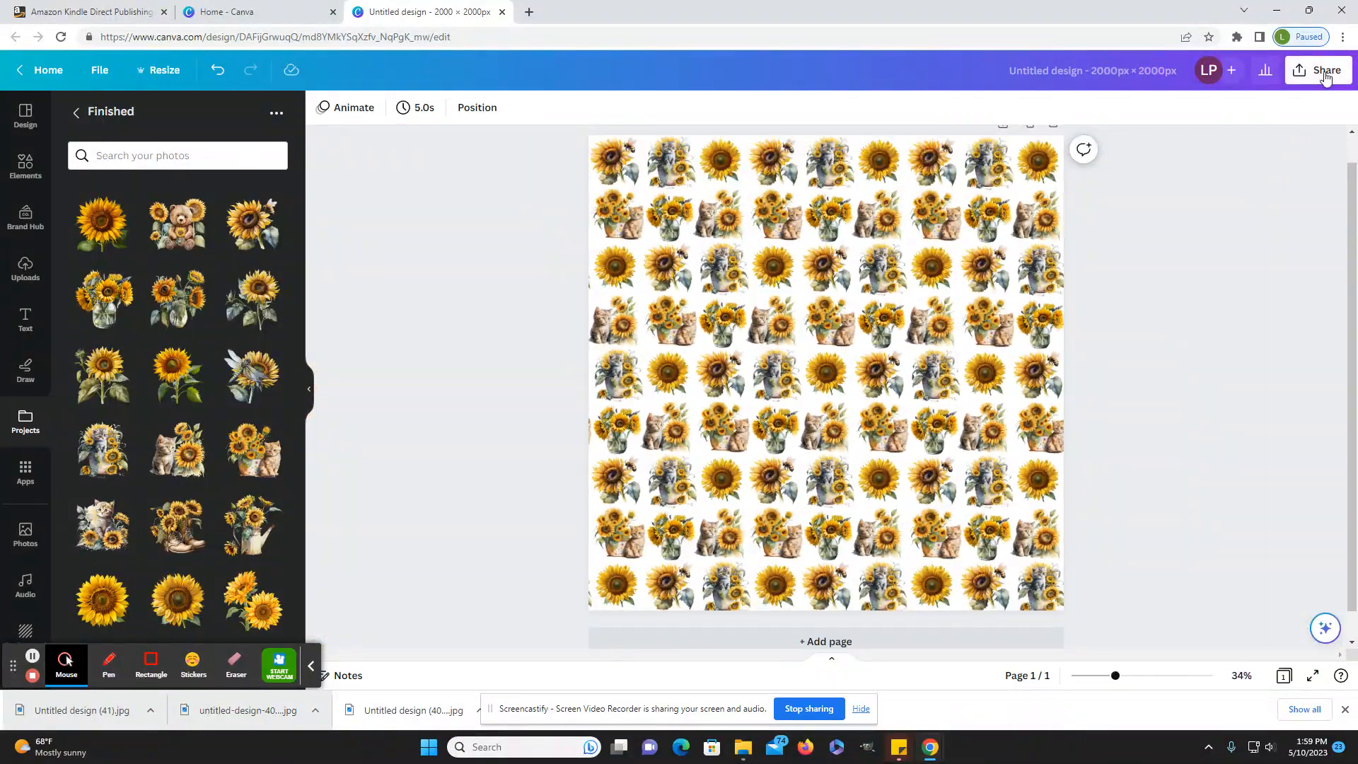
Step: Download the pattern as a PNG from the Share menu
click(1324, 71)
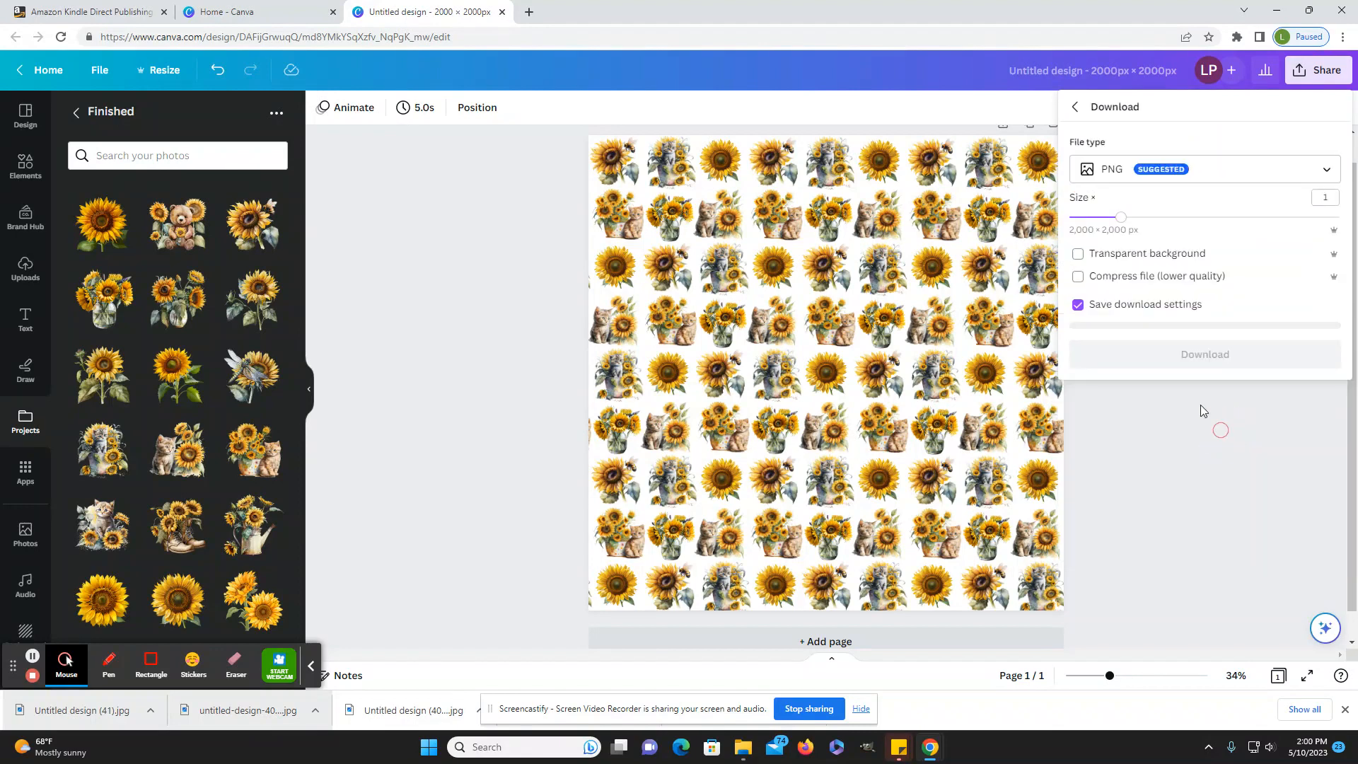
click(1078, 253)
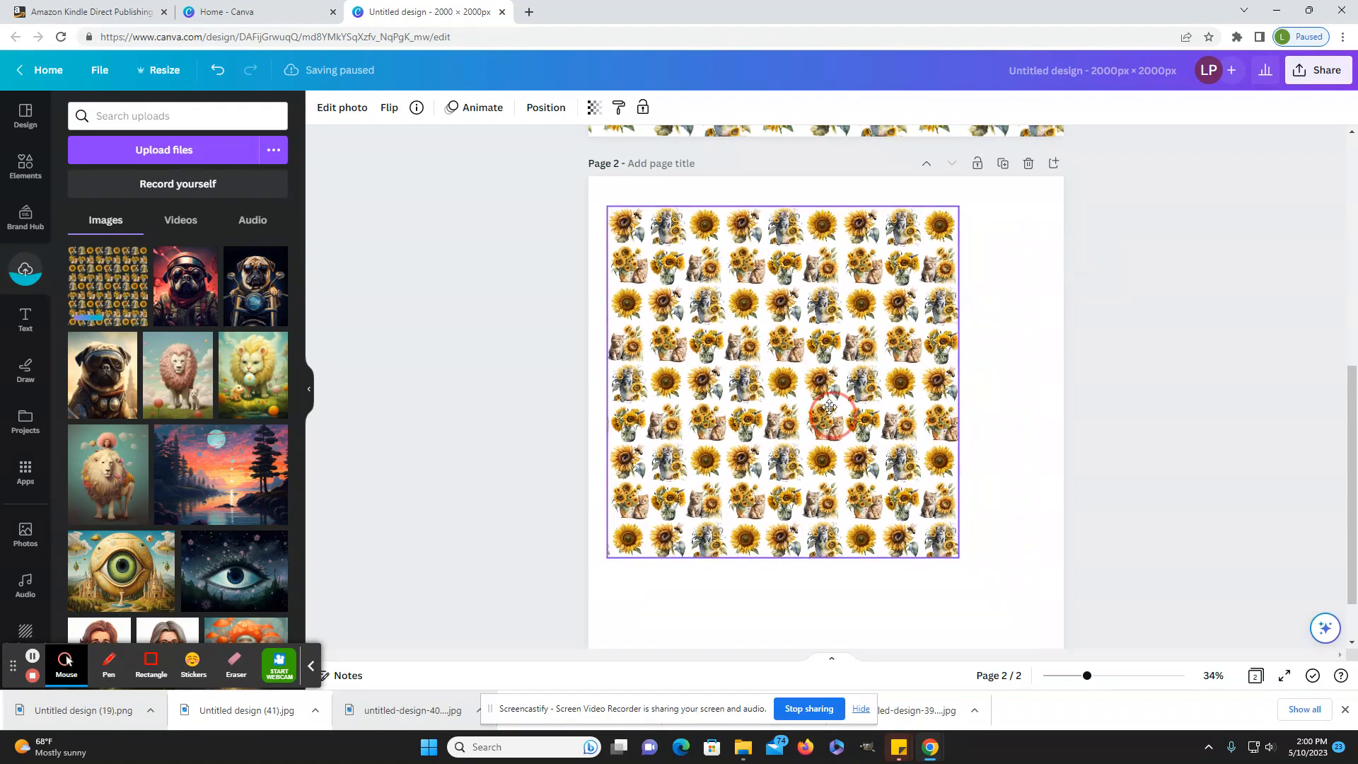
Step: Resize the pattern image on page 2 to span the page width
drag(836, 421, 1031, 620)
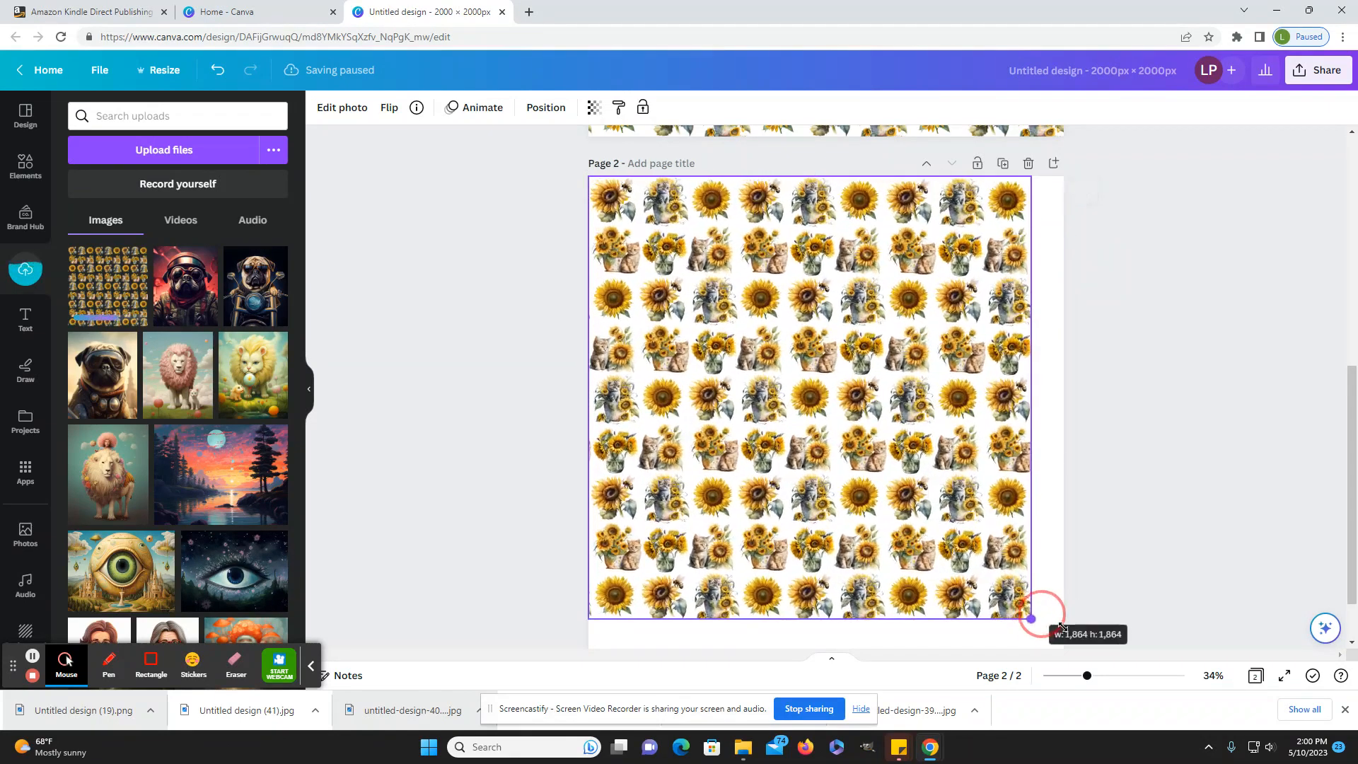
drag(1029, 619, 994, 581)
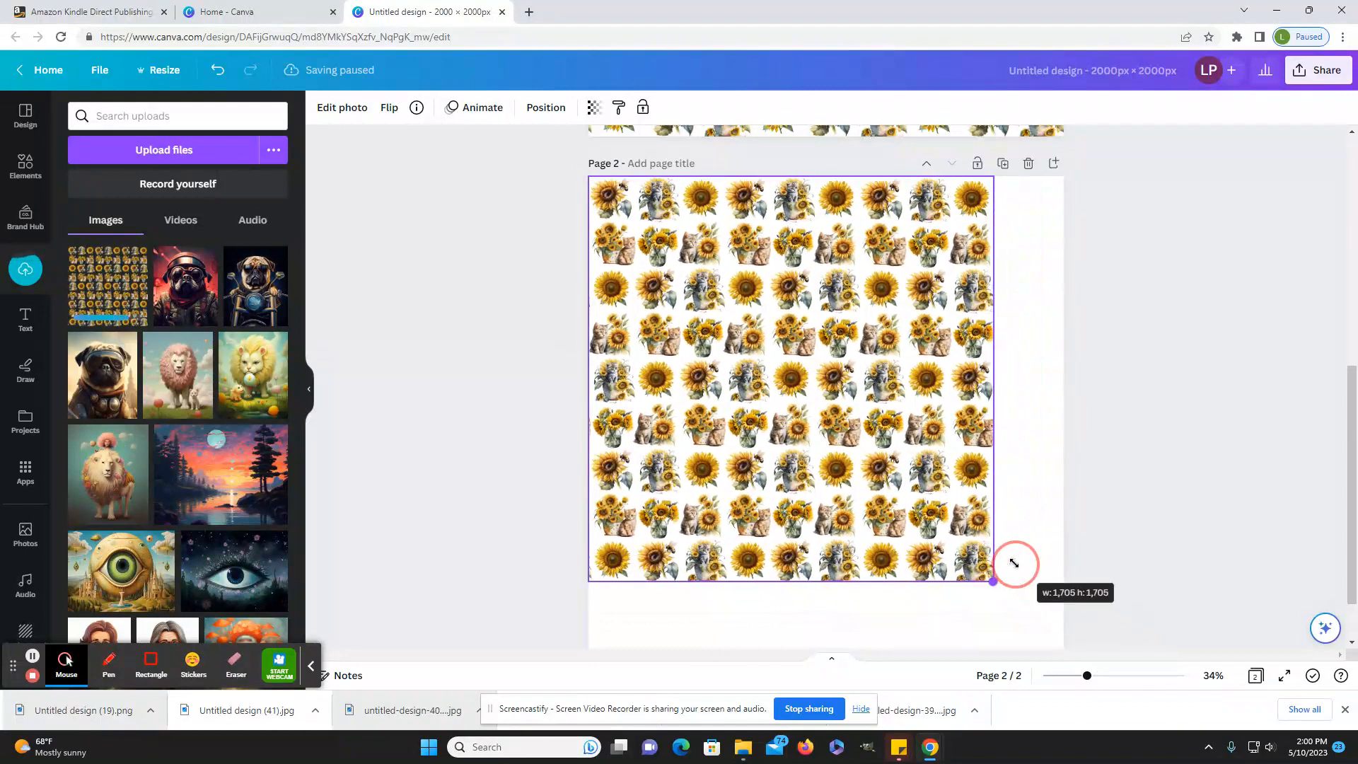
drag(992, 582, 1020, 609)
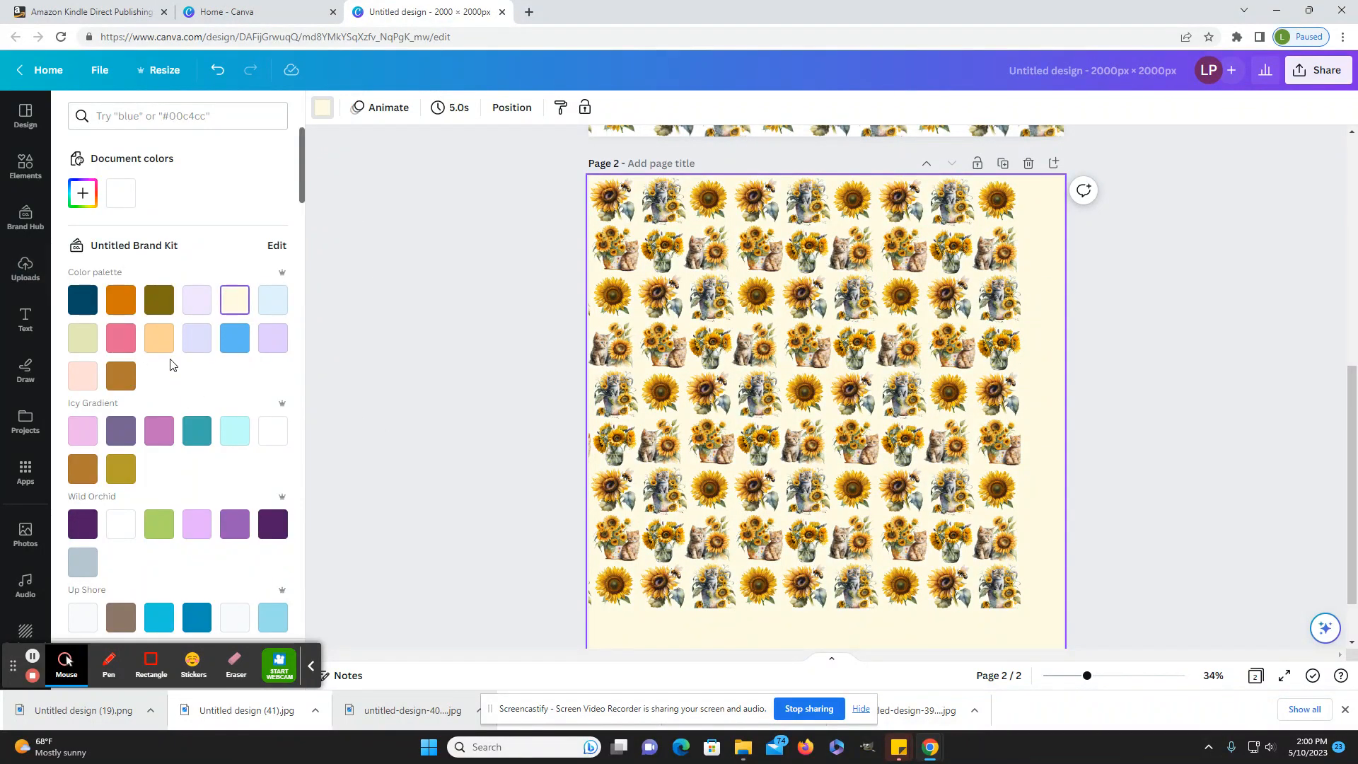
click(195, 338)
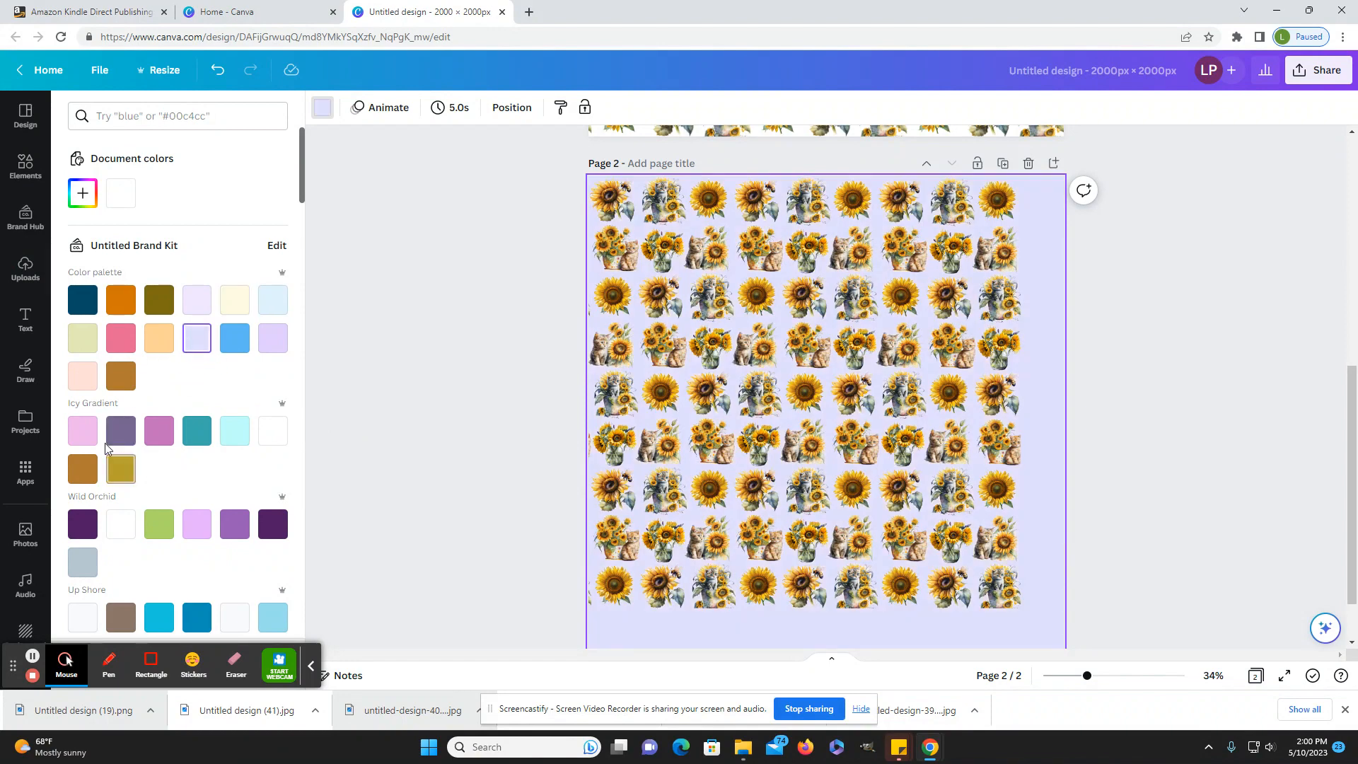
click(82, 338)
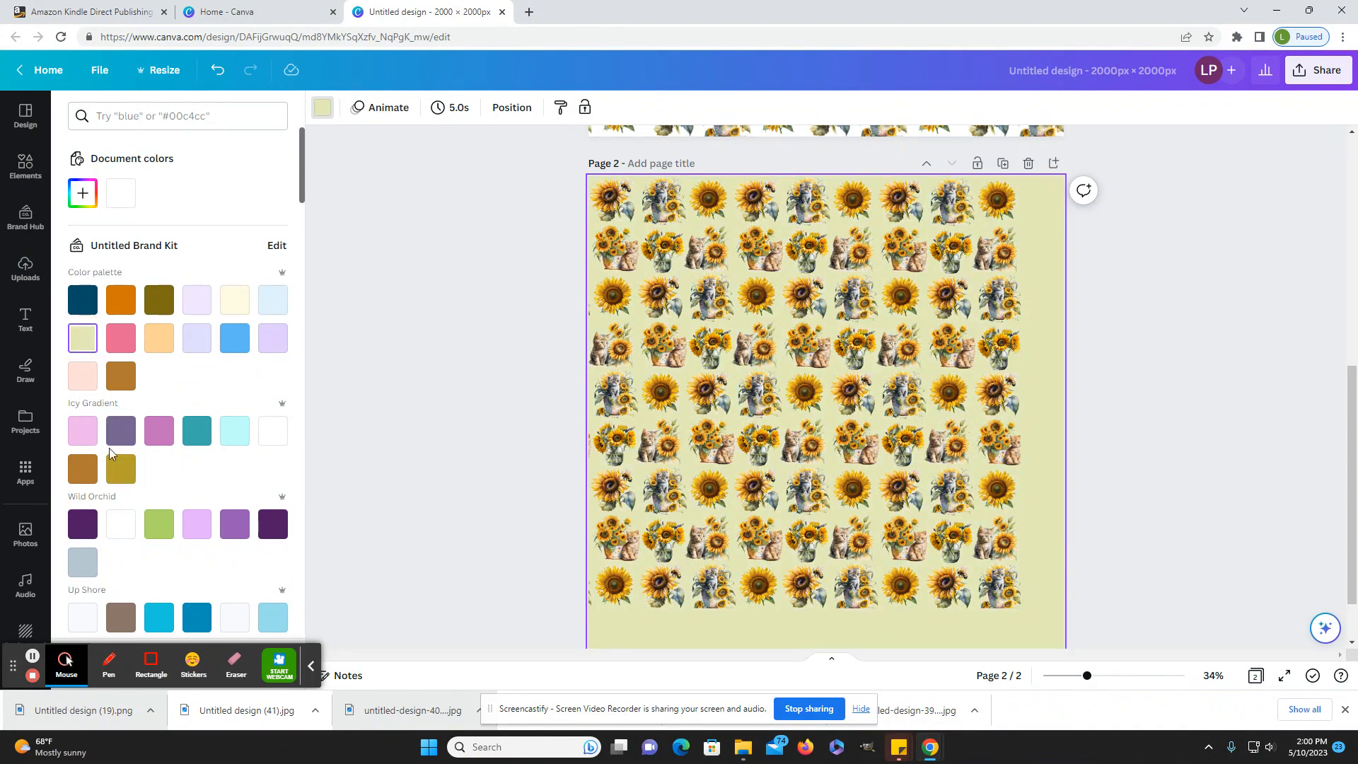
click(233, 299)
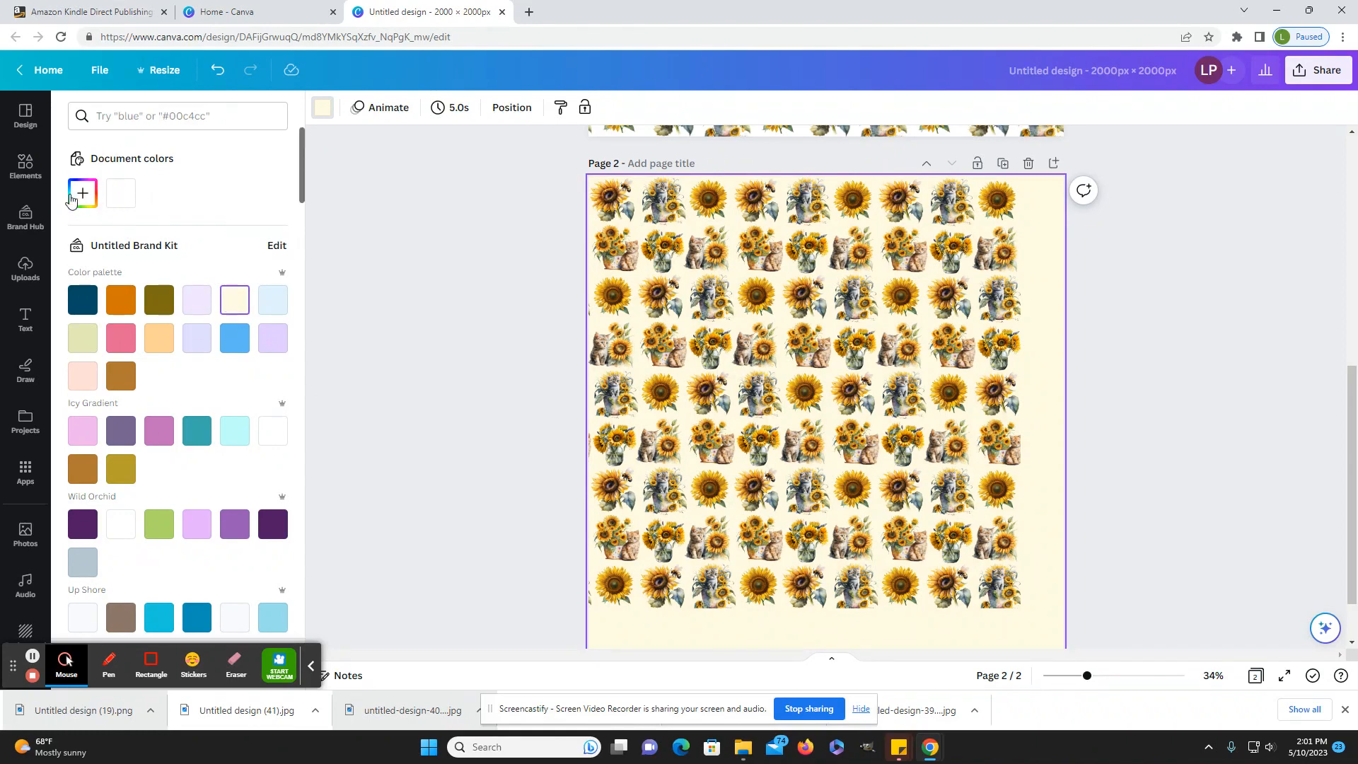
click(82, 192)
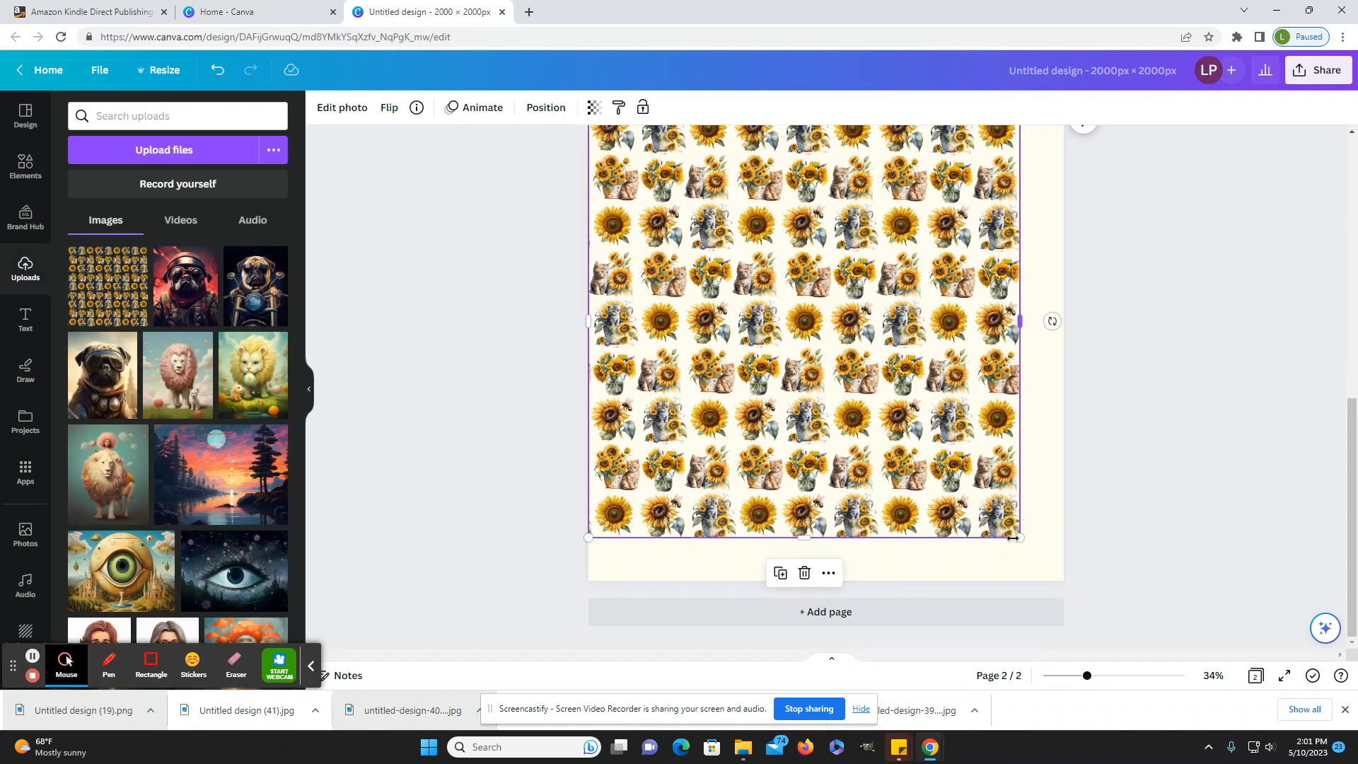
Step: Enlarge the pattern image past the page edges and deselect to view the result
drag(1020, 538, 1109, 627)
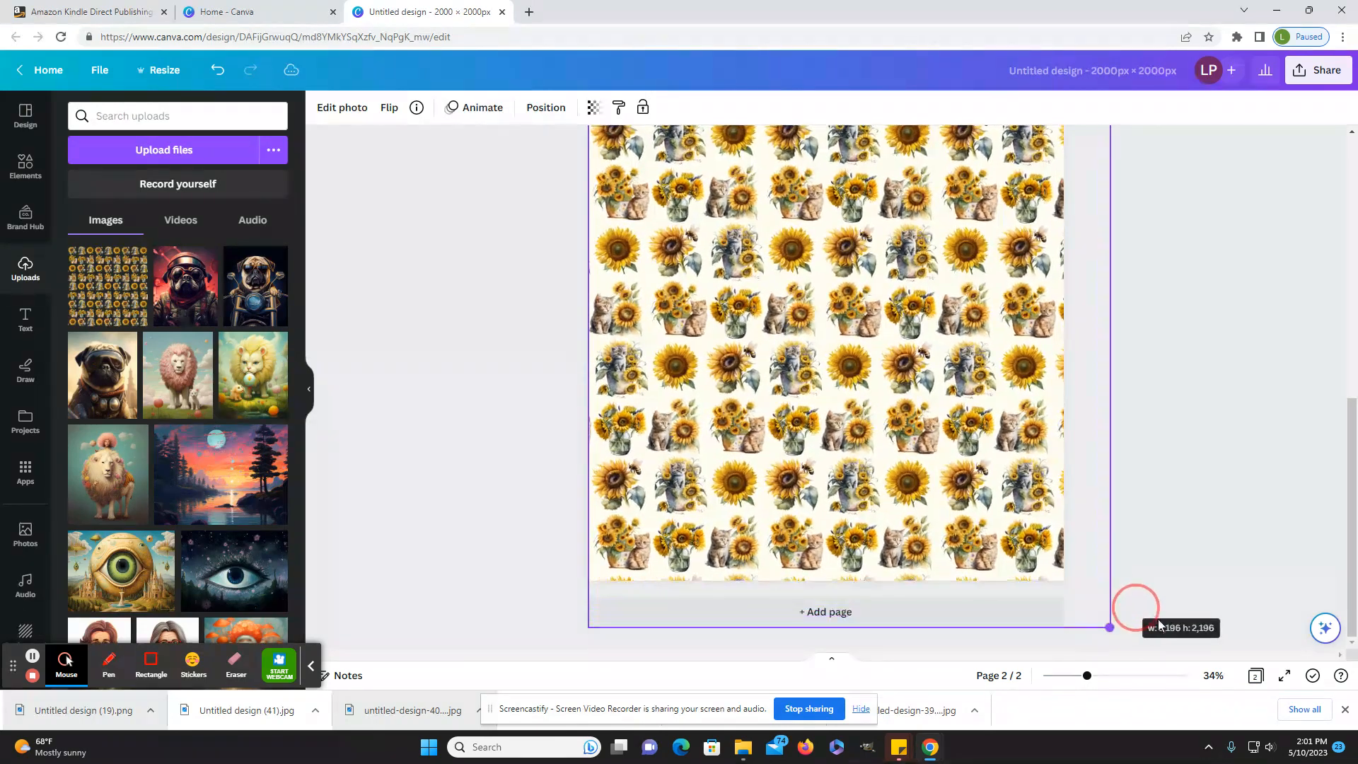
drag(1110, 629, 1198, 639)
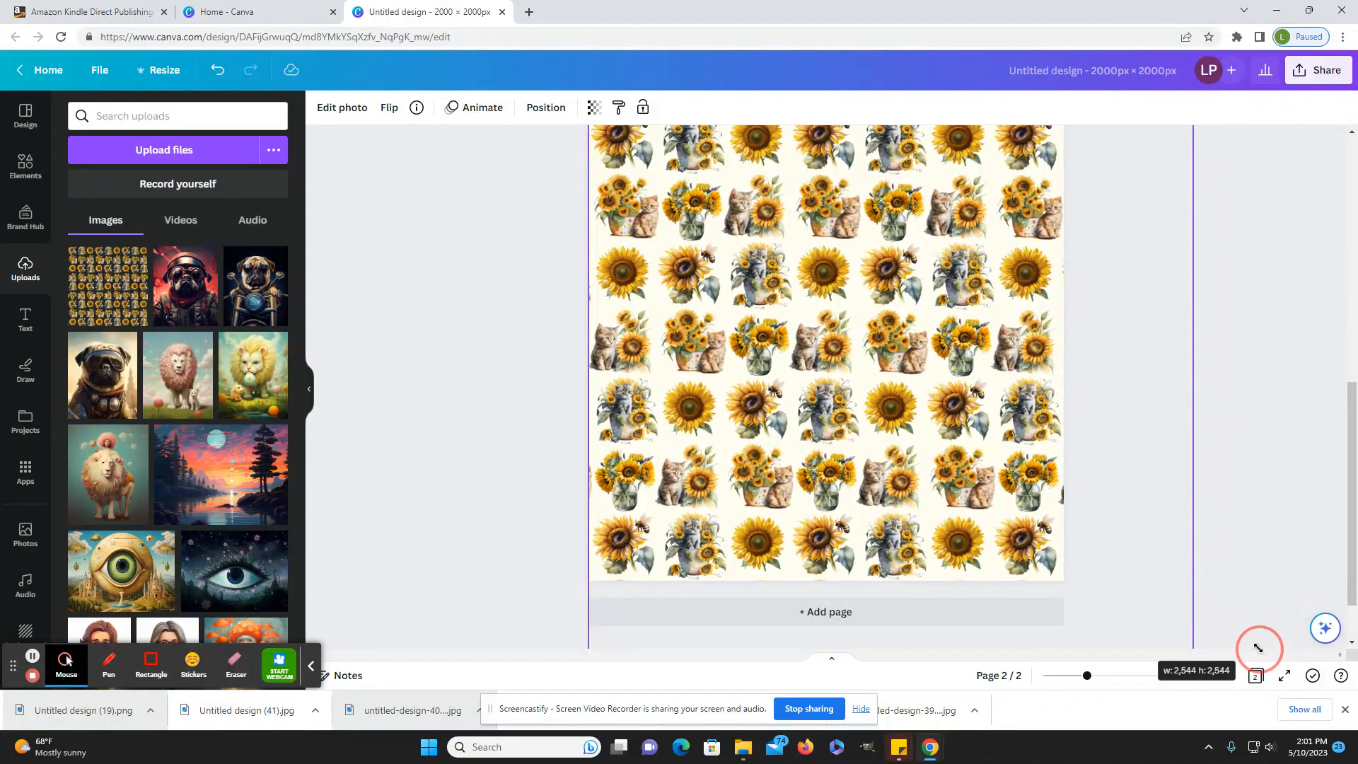
click(1100, 676)
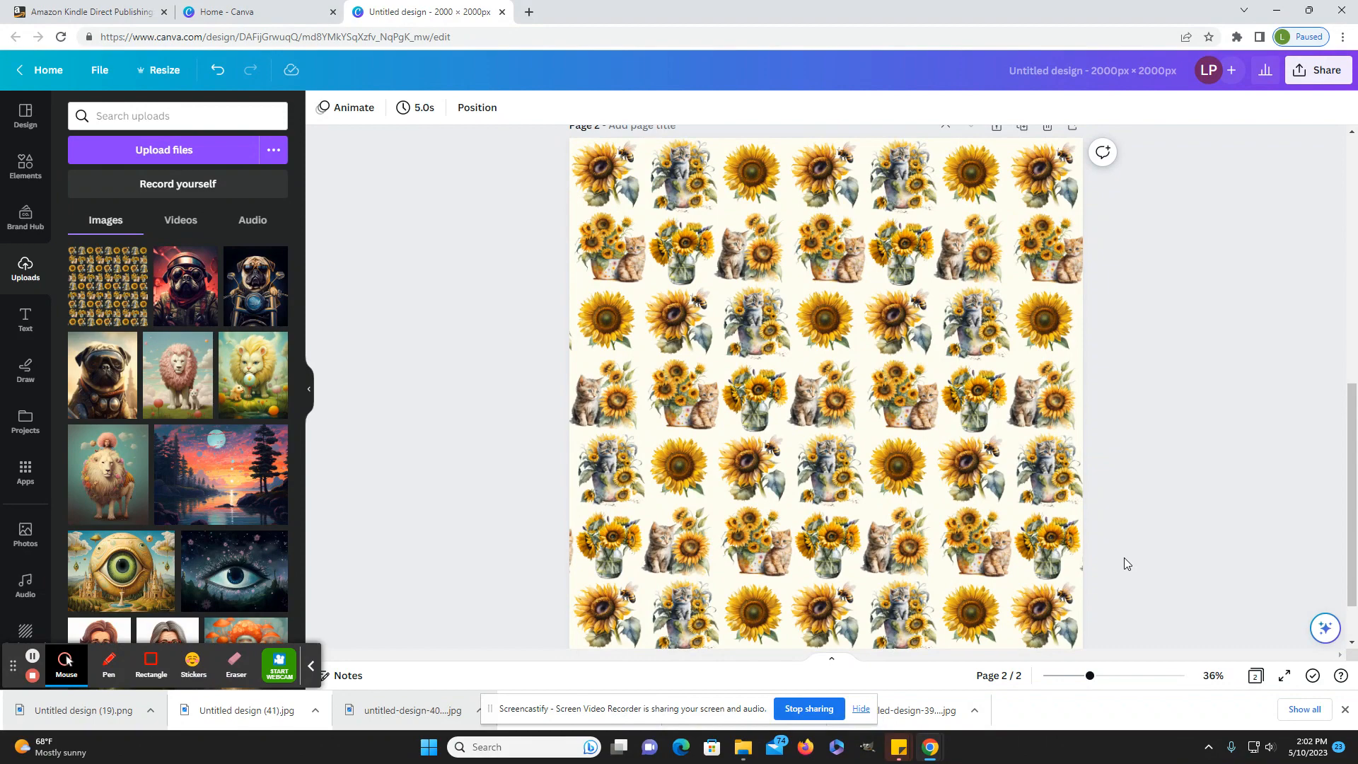
mouse_move(1156, 561)
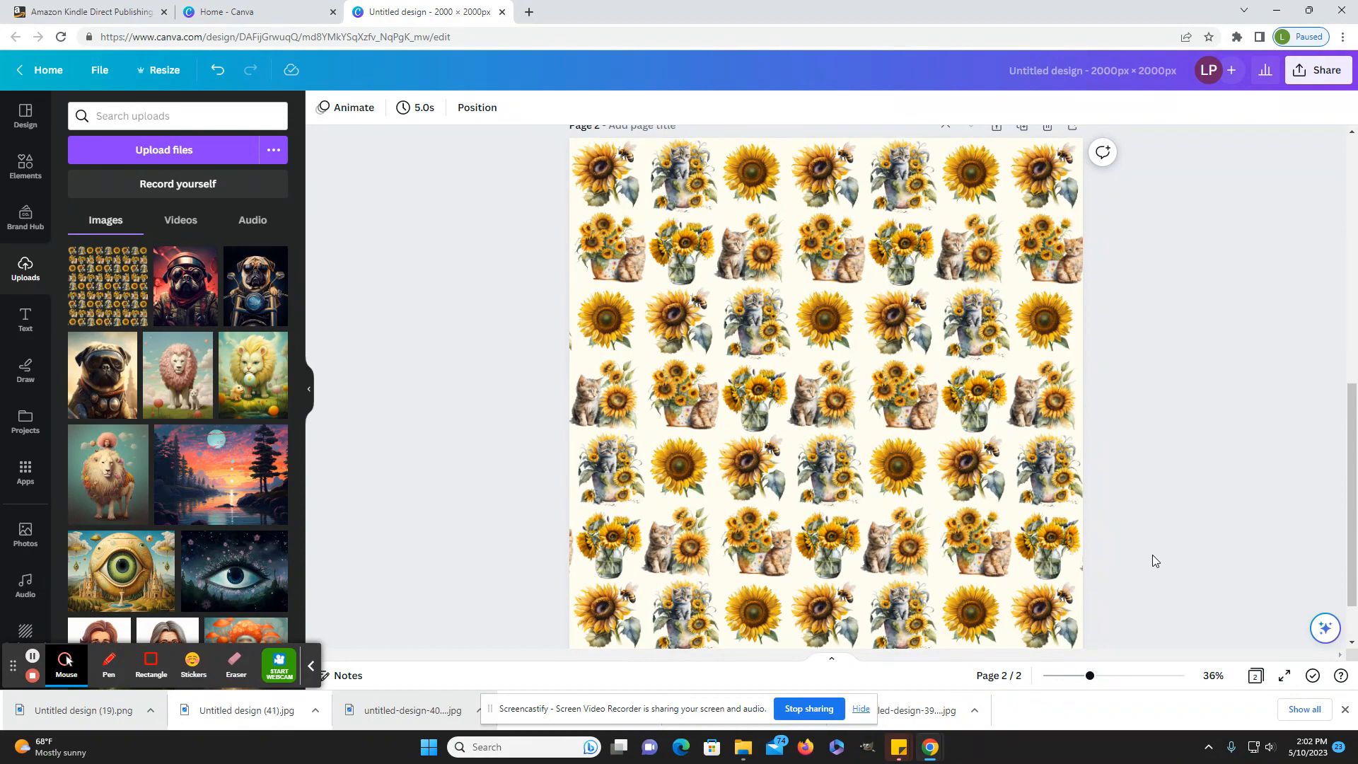
scroll(down, 3)
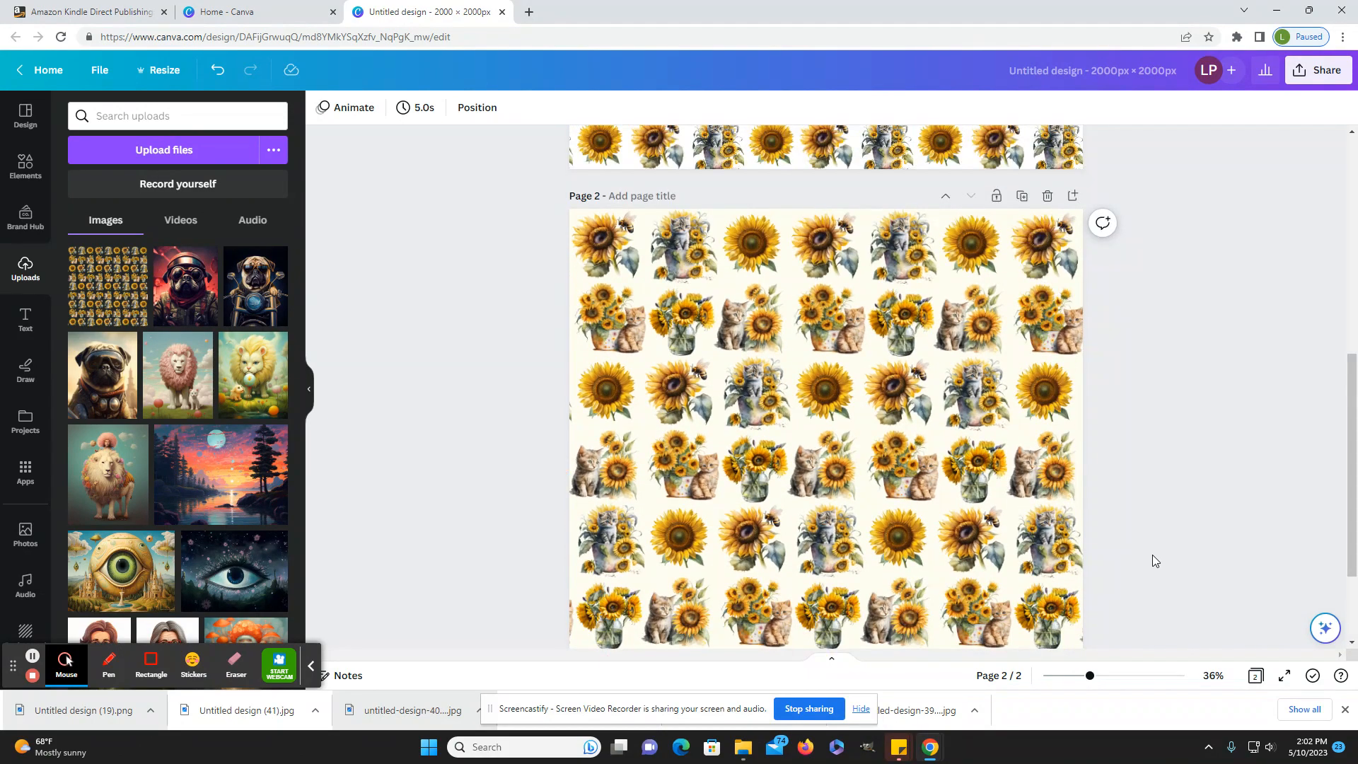